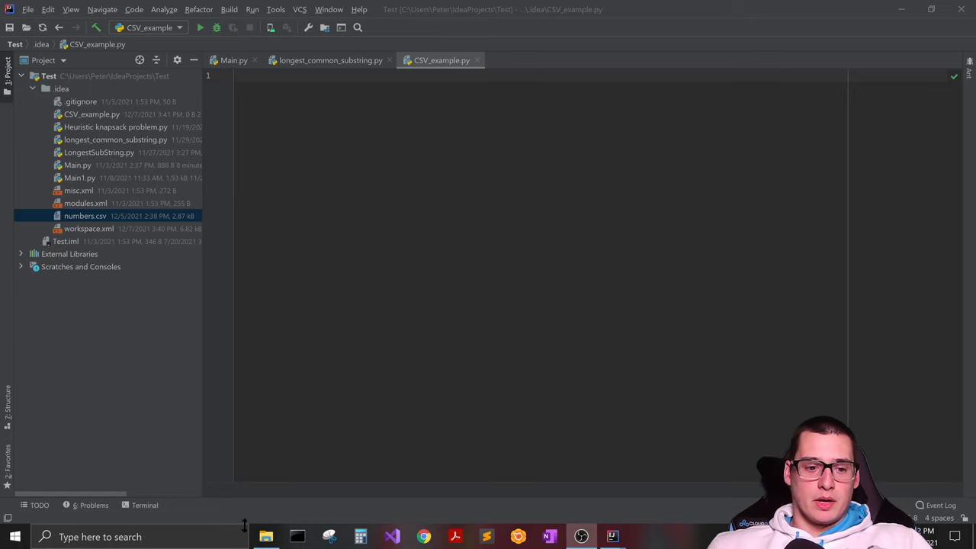
Step: Look at the contents of numbers.csv from the project tree before writing code
right_click(89, 229)
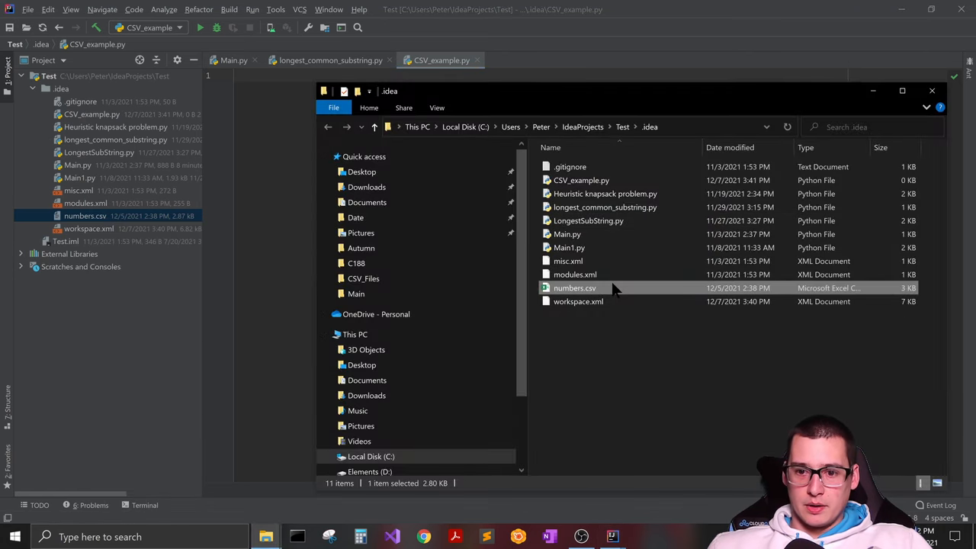
double_click(573, 287)
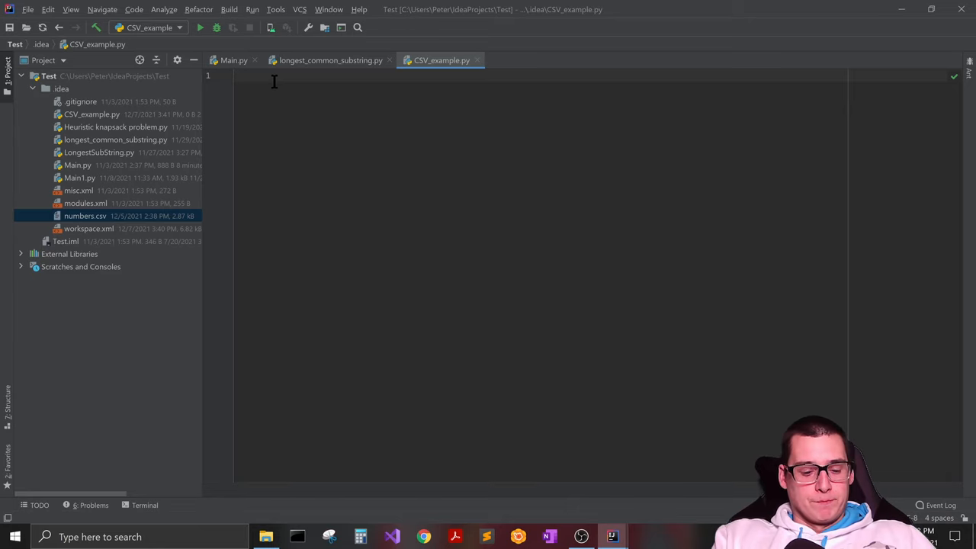
Step: Import csv and declare the function def load_data(filename):
text(import cs)
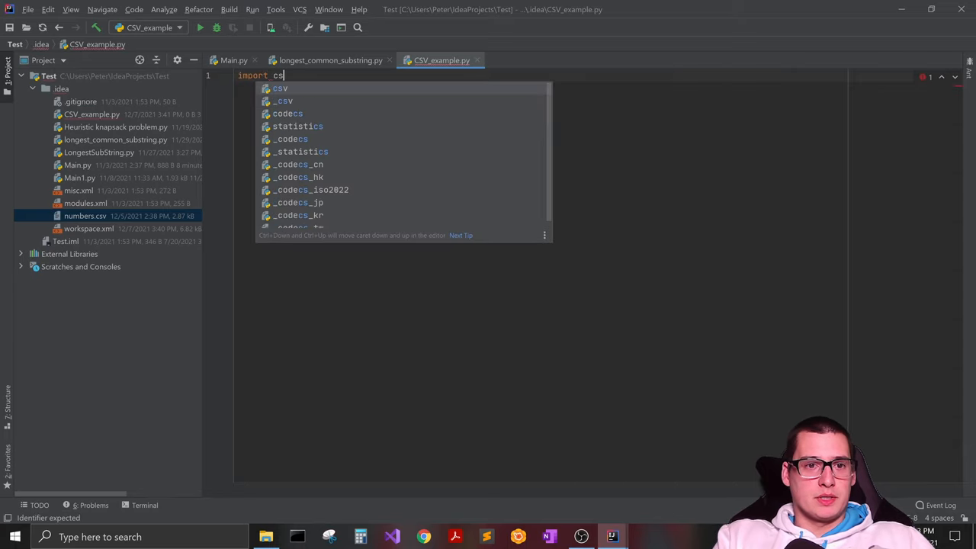
key(Enter)
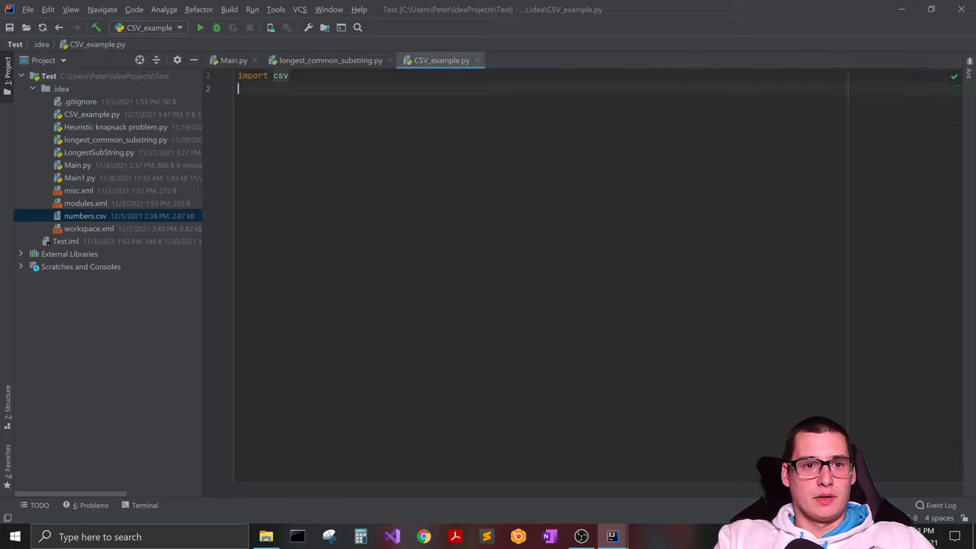
text(d)
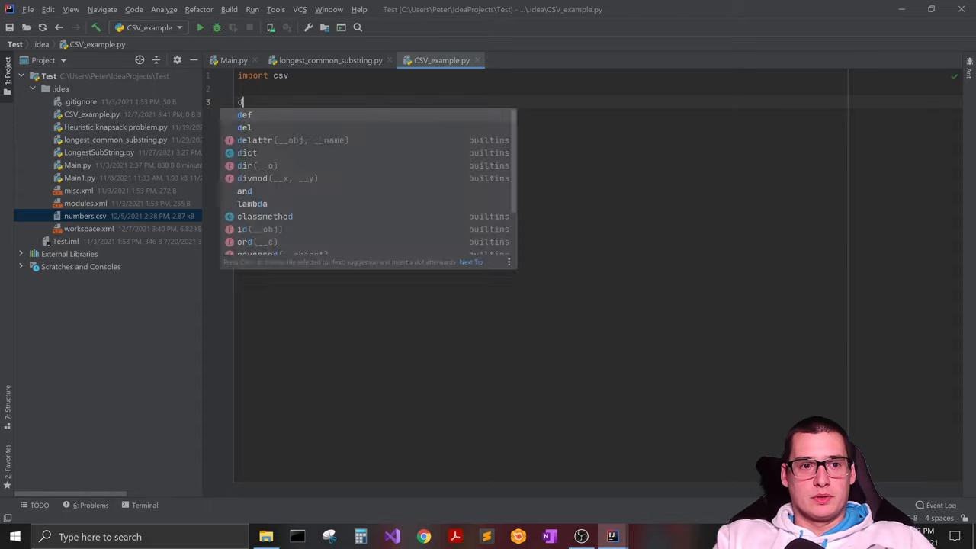
text(ef)
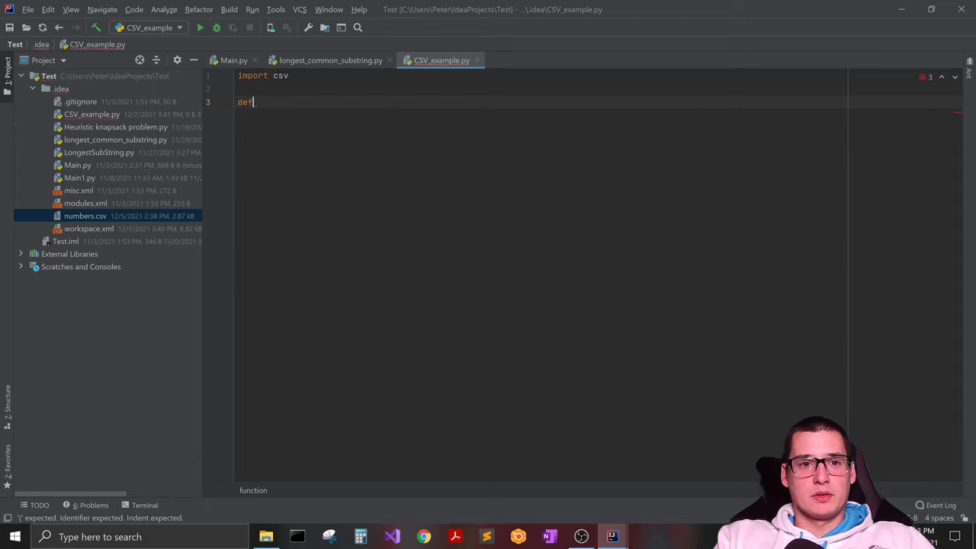
text(load)
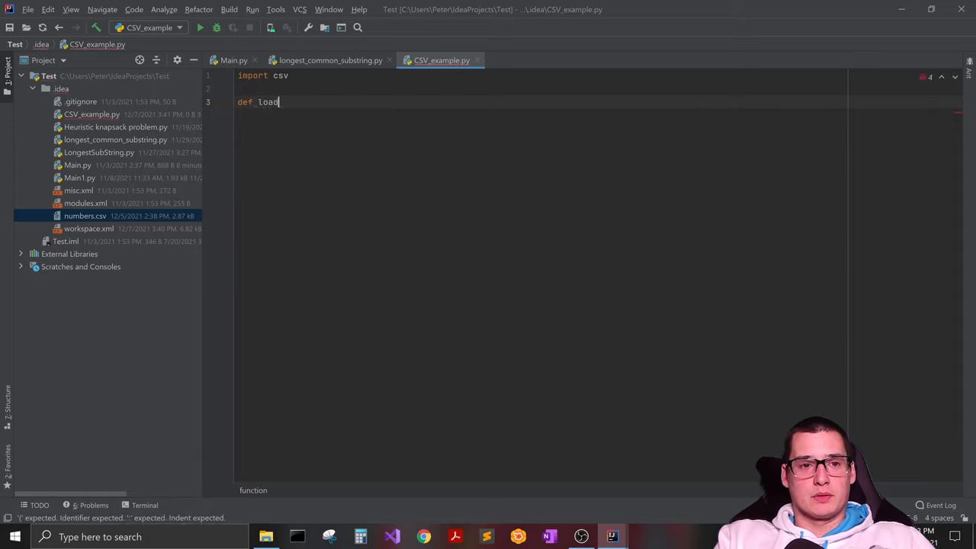
text(_data())
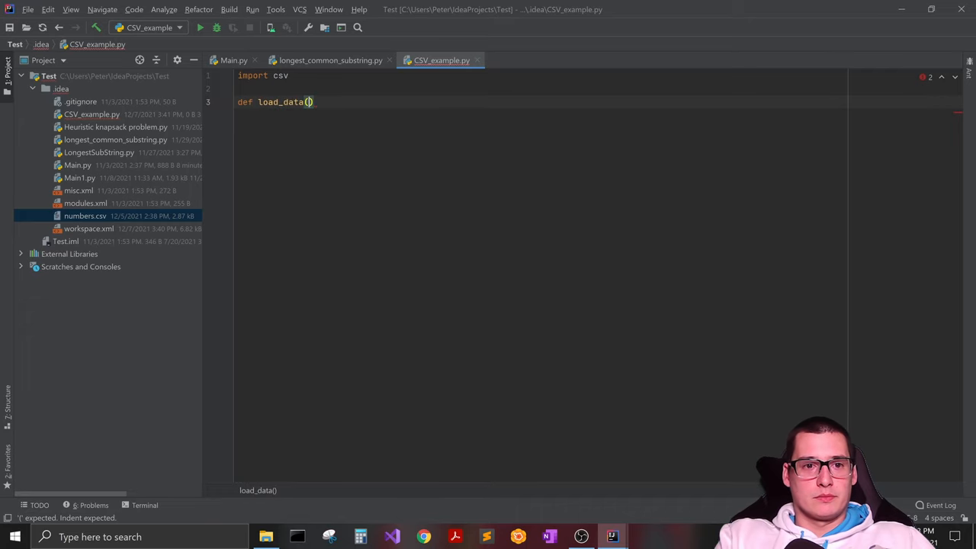
text(filename)
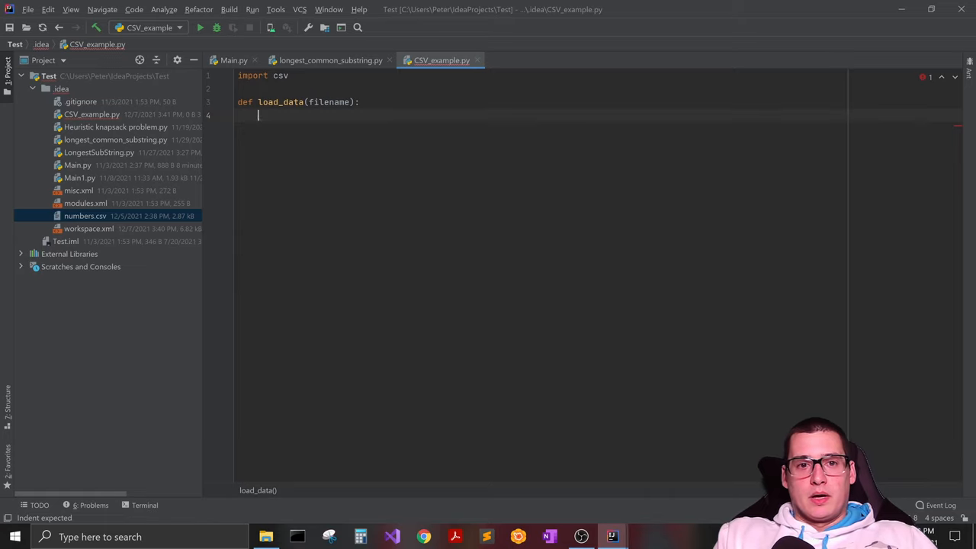
Step: Begin the function body with an empty list, mylist = []
text(mylist)
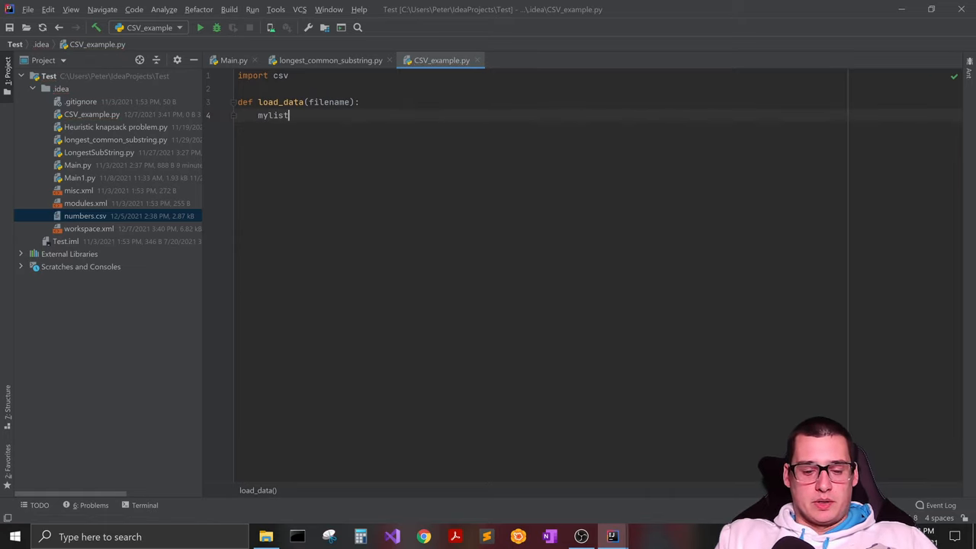
text(= [])
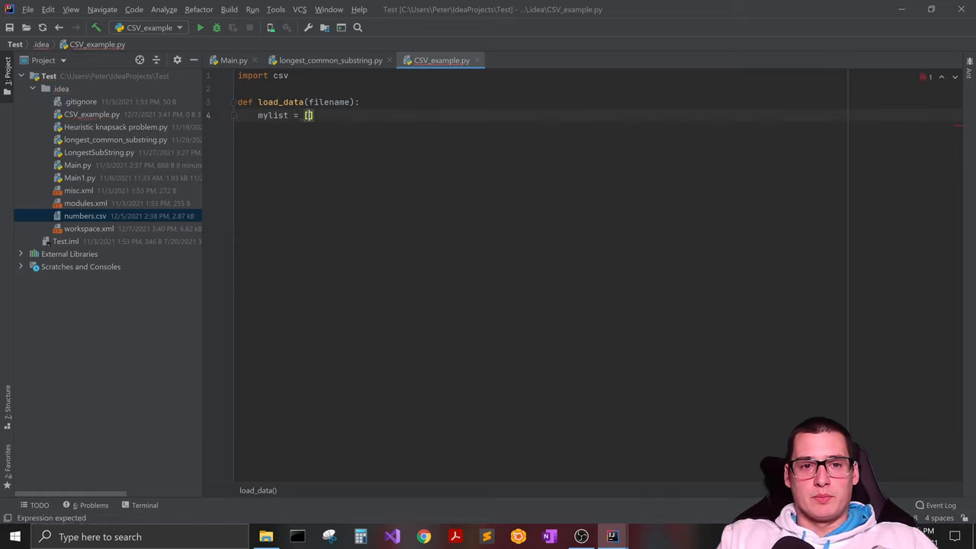
text(])
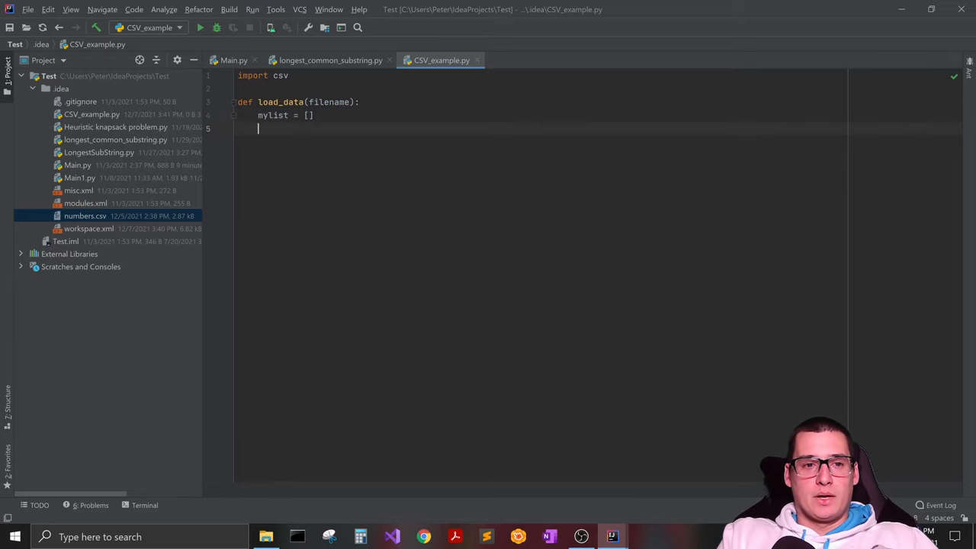
Step: Write with open(filename) as numbers: inside load_data
text(with open()
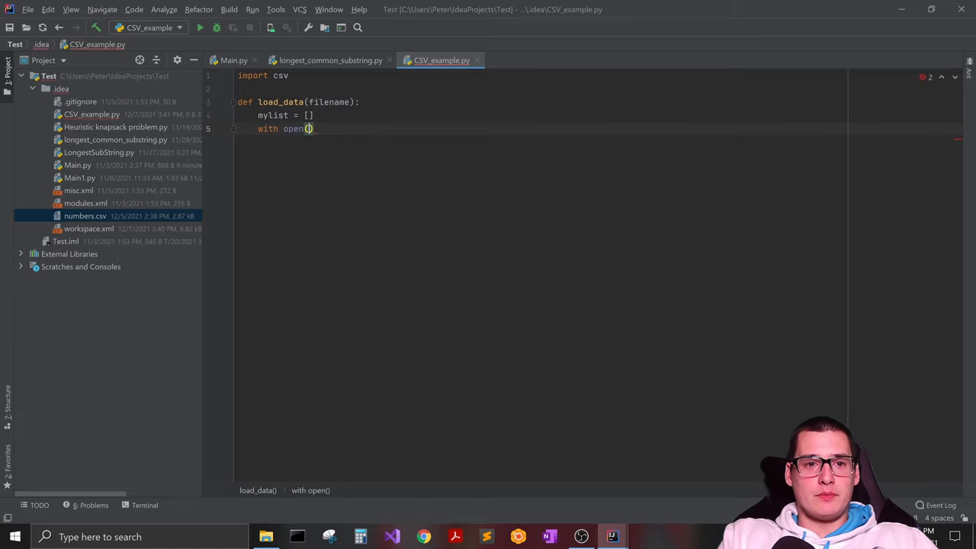
text(filename)
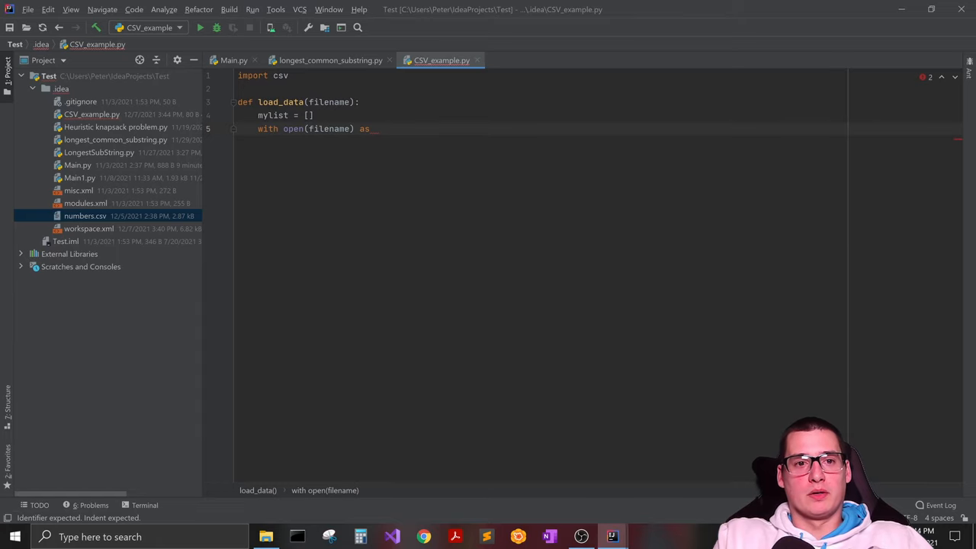
text(numbers:)
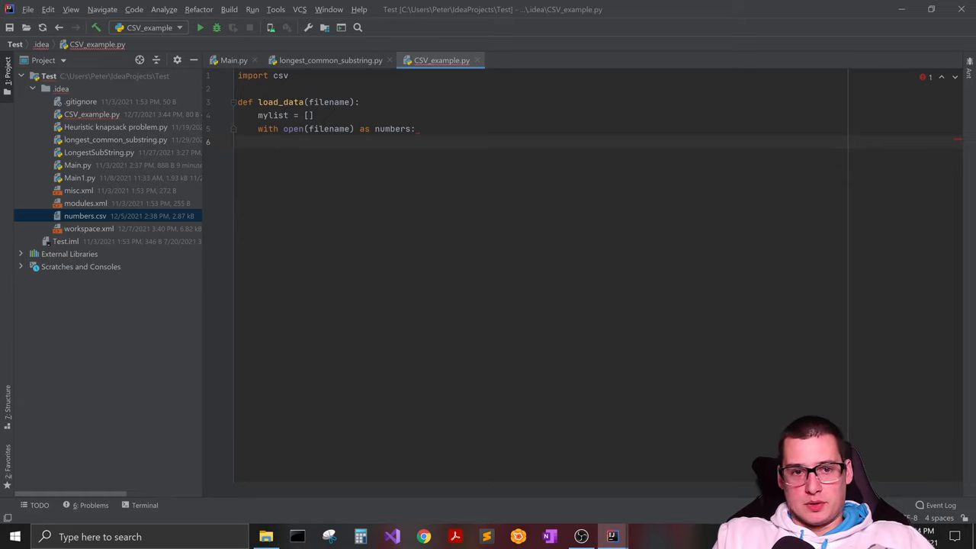
Step: Create numbers_data = csv.reader(numbers, delimiter=...) using the reader completion
text(number_)
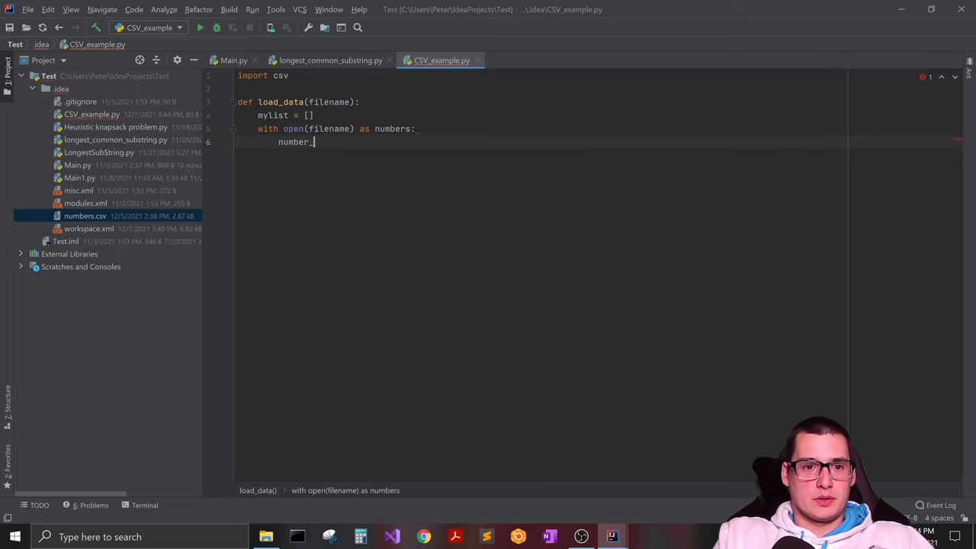
text(s)
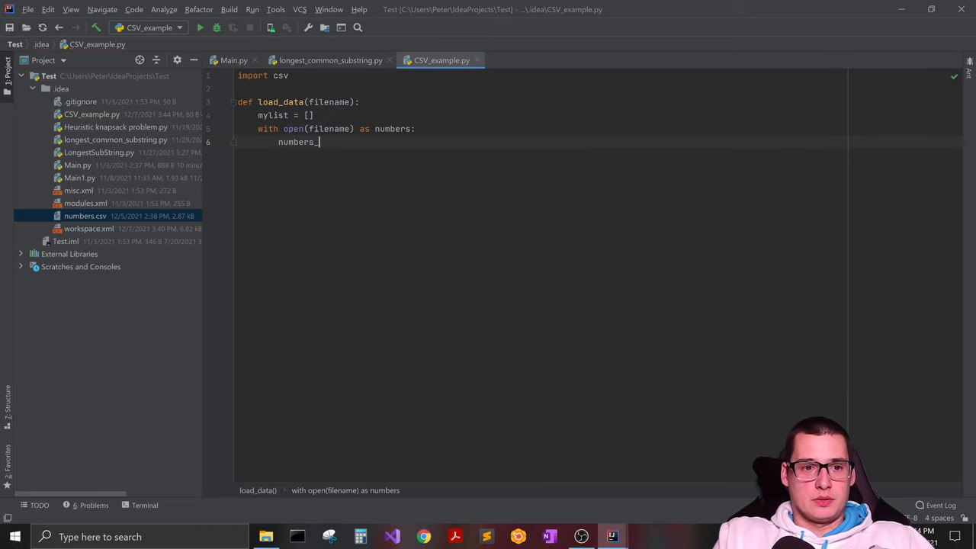
text(data =)
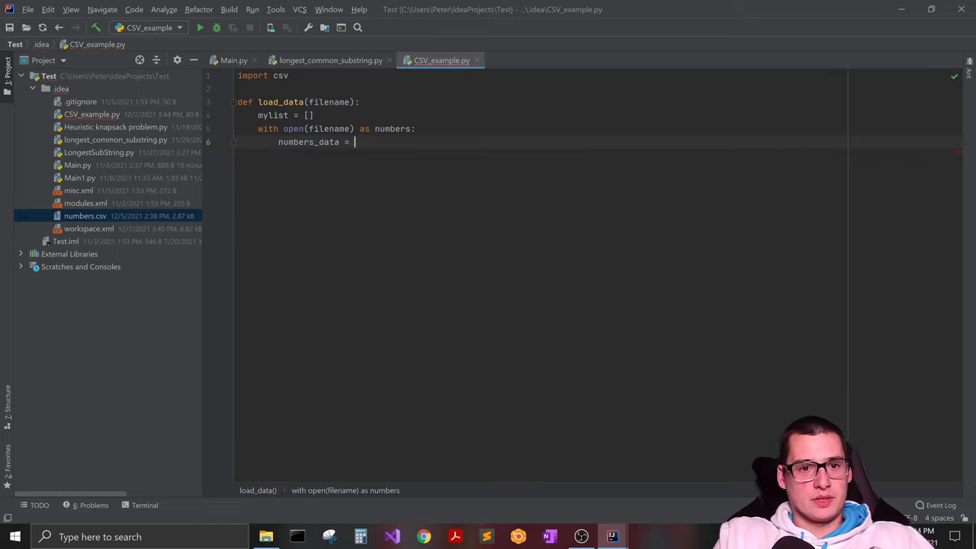
text(csv.)
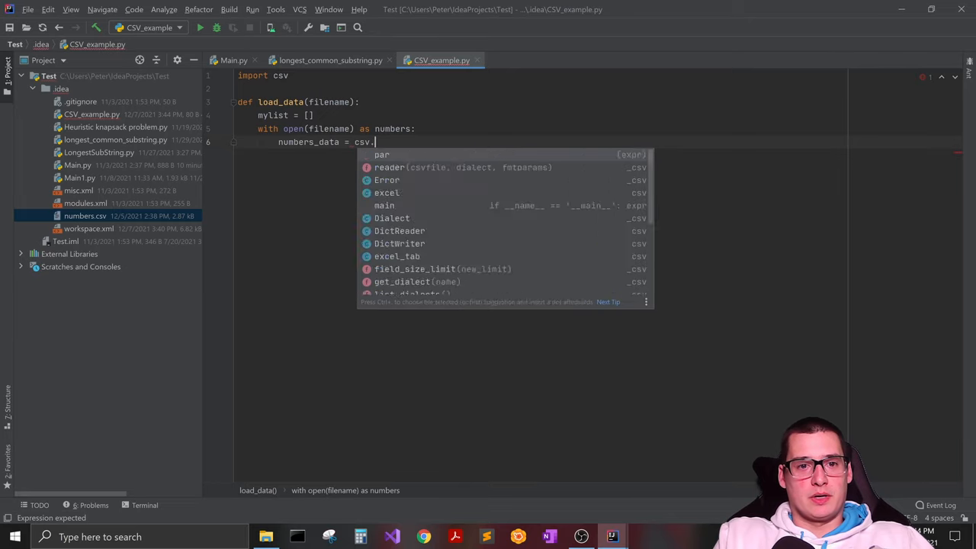
click(389, 166)
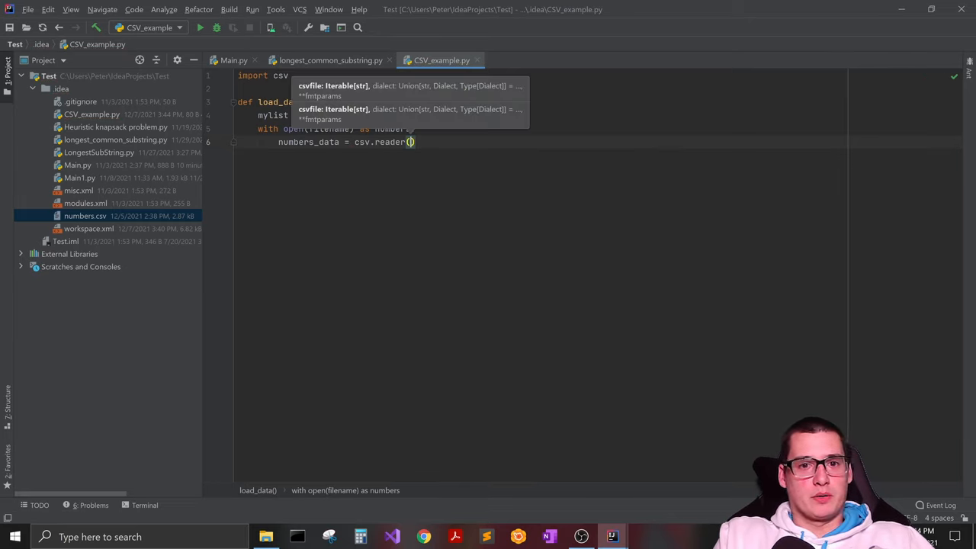
text(numbers)
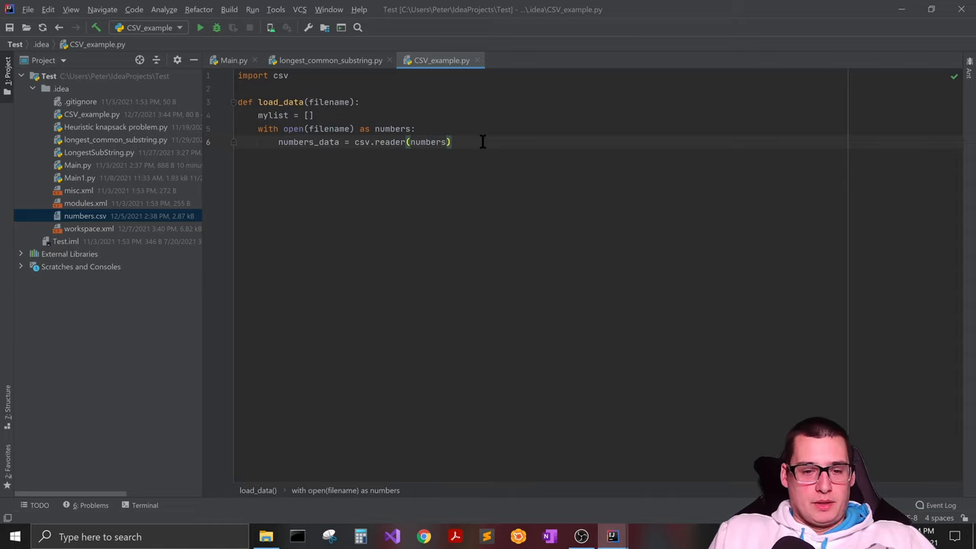
text(,)
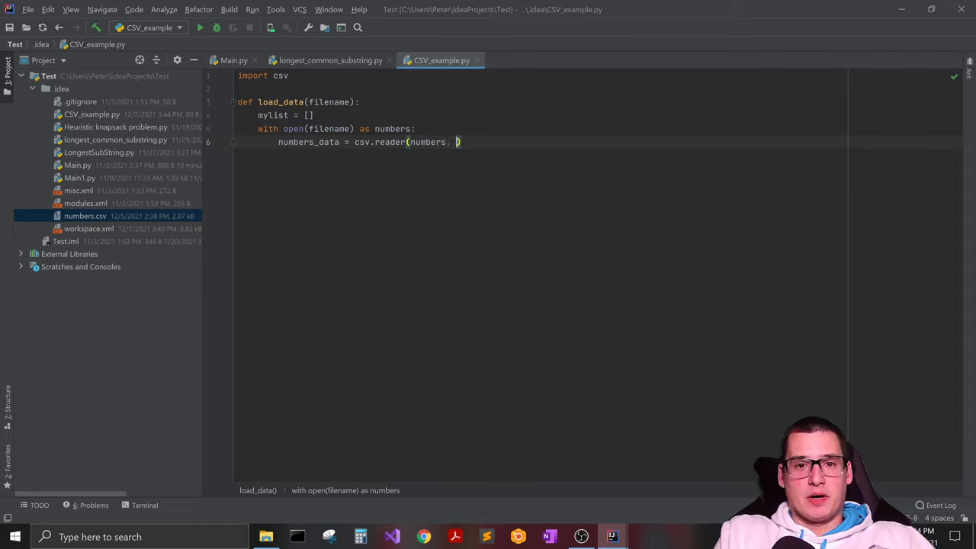
text(deli)
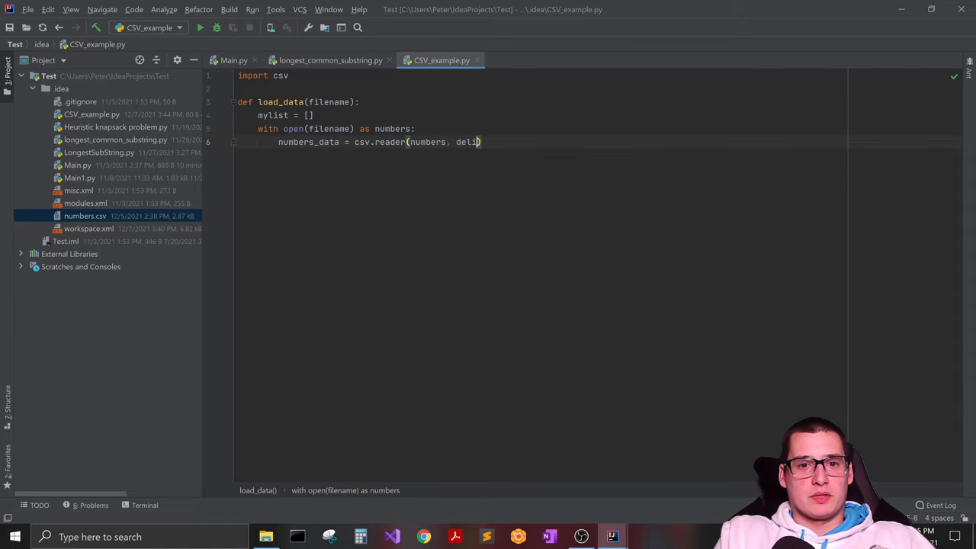
text(miter)
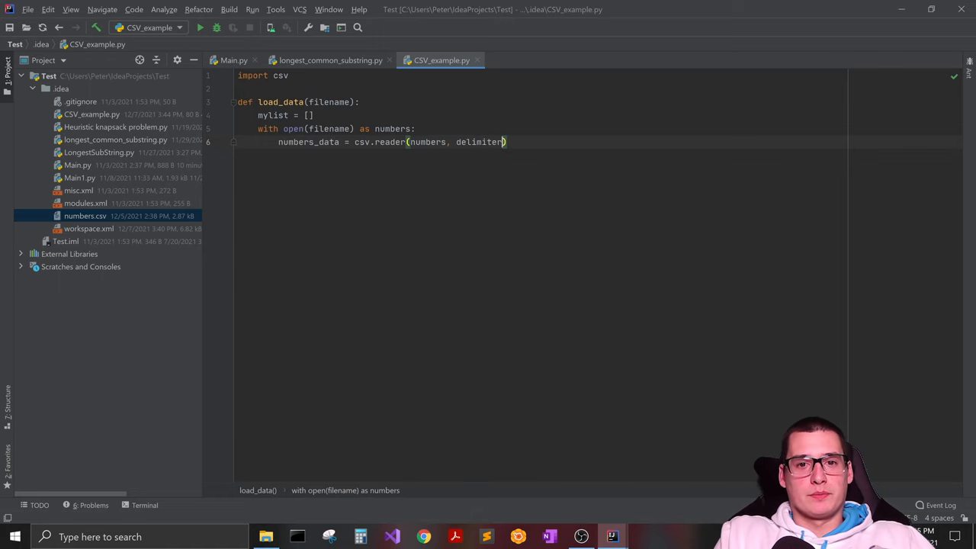
text(=',)
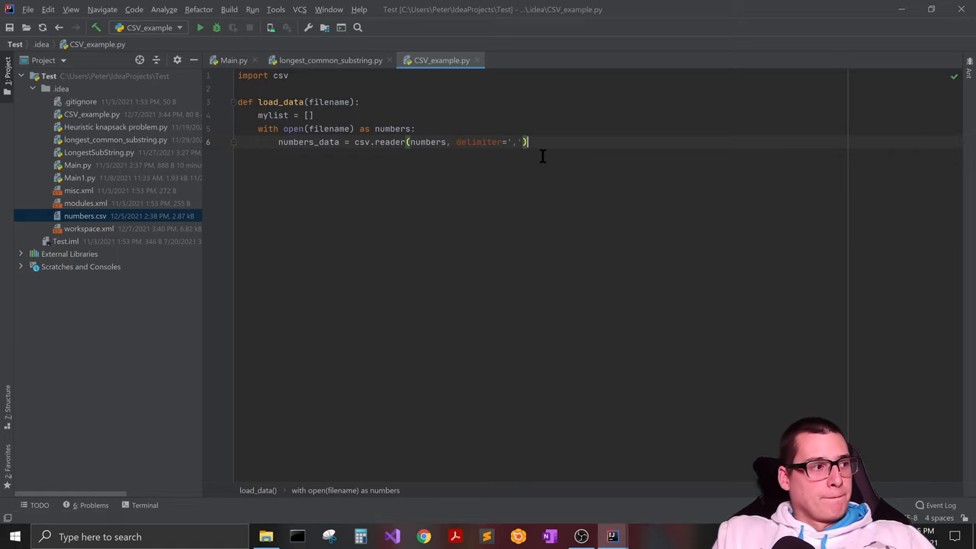
Step: Add next(numbers_data) with a #skip the header comment
text(n)
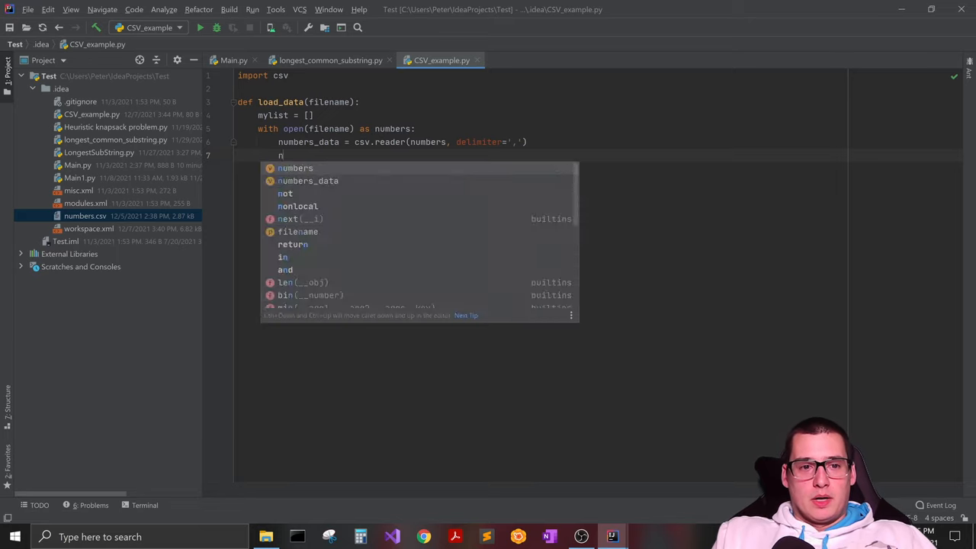
text(ext()
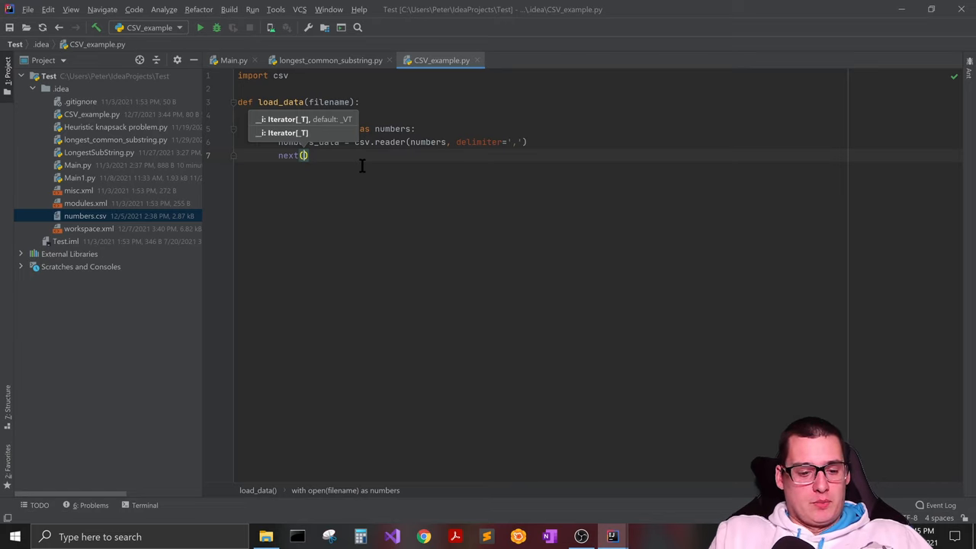
text(n)
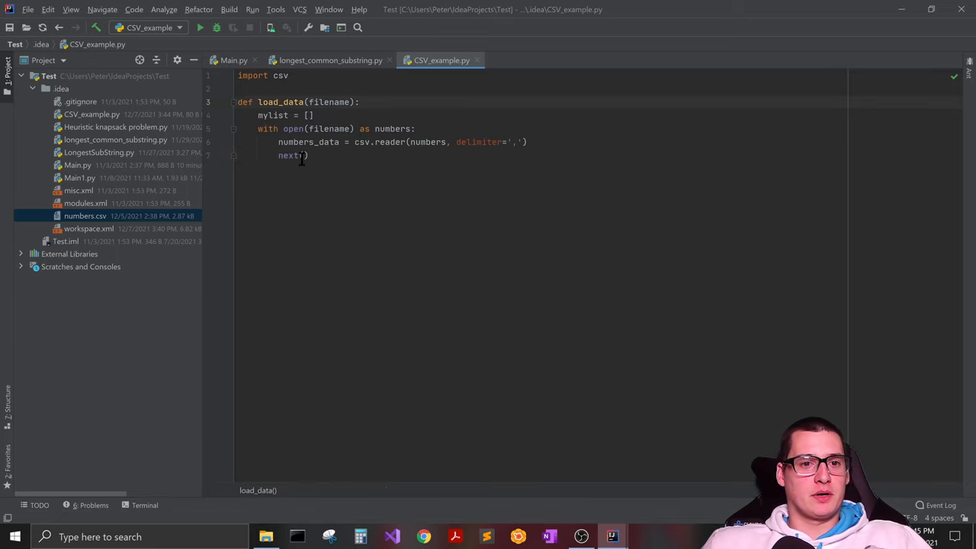
text(numbers_data)
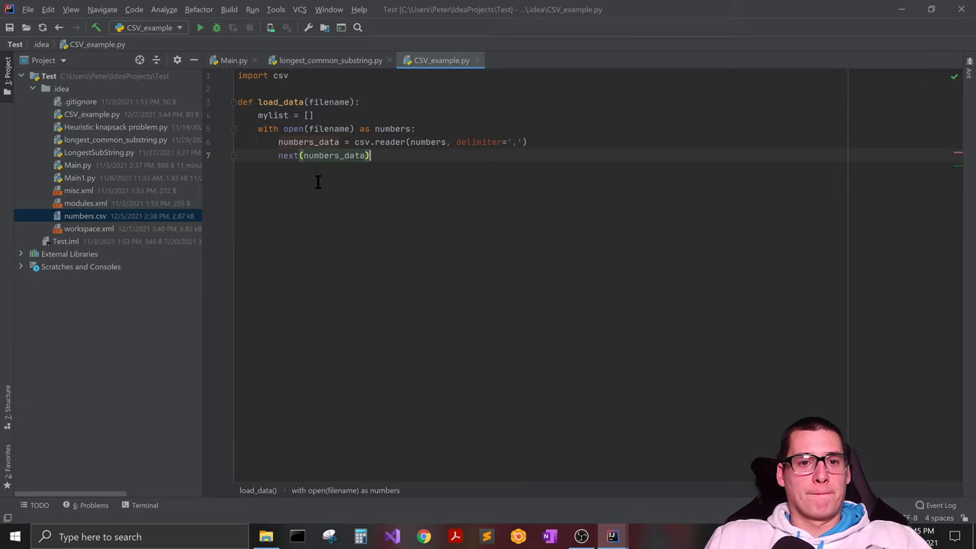
text(#skip the header)
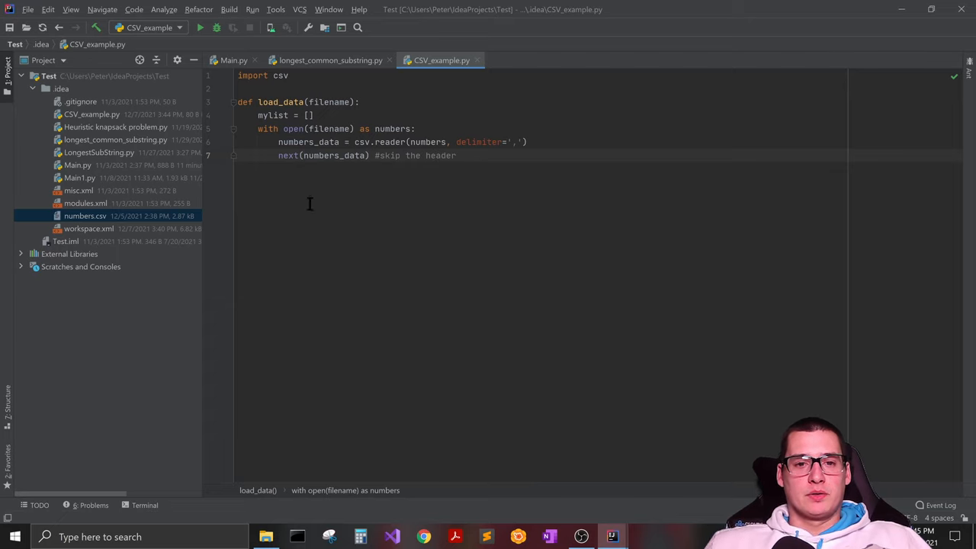
mouse_move(311, 248)
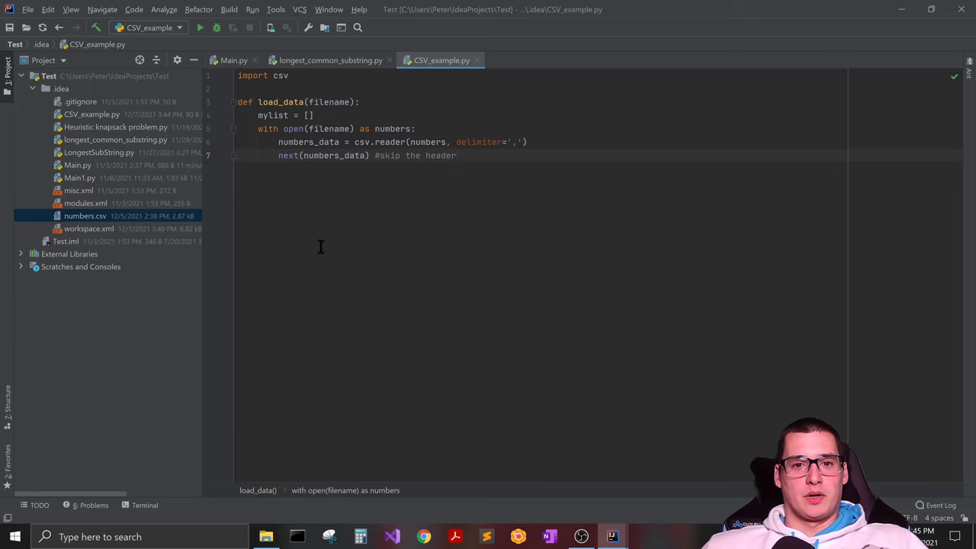
mouse_move(332, 224)
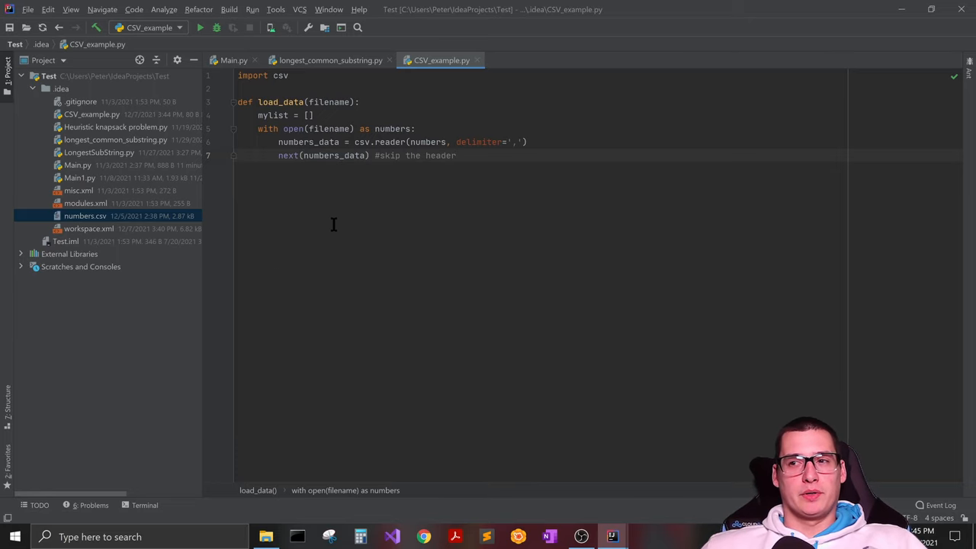
mouse_move(348, 229)
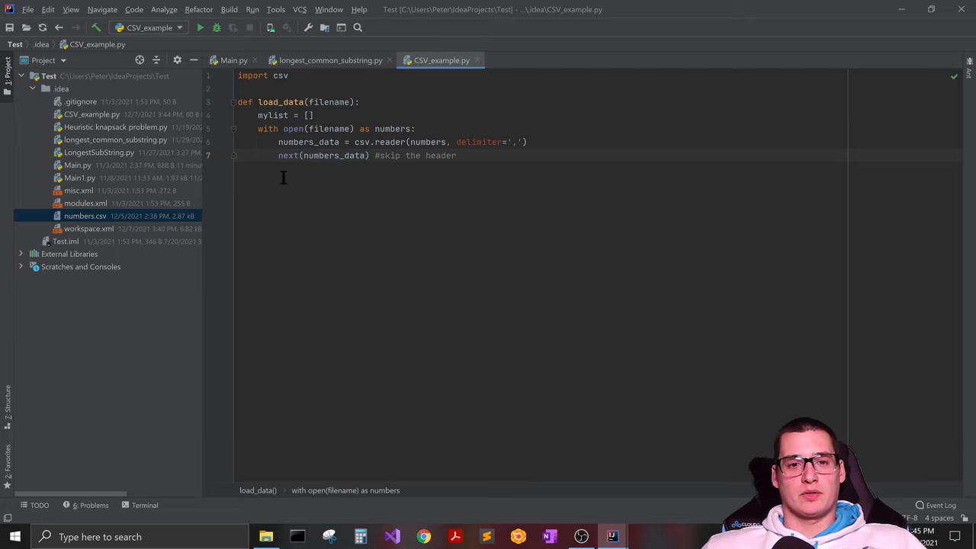
mouse_move(475, 189)
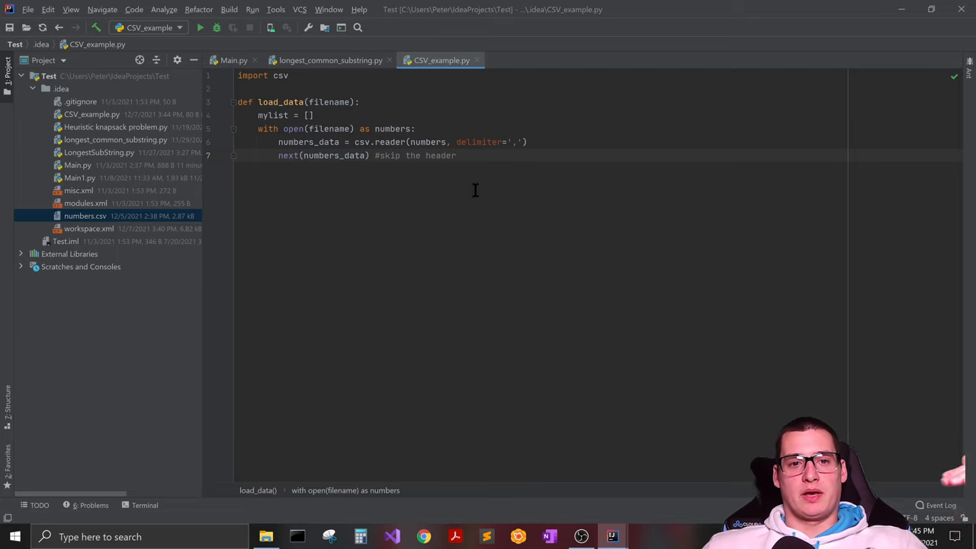
mouse_move(427, 300)
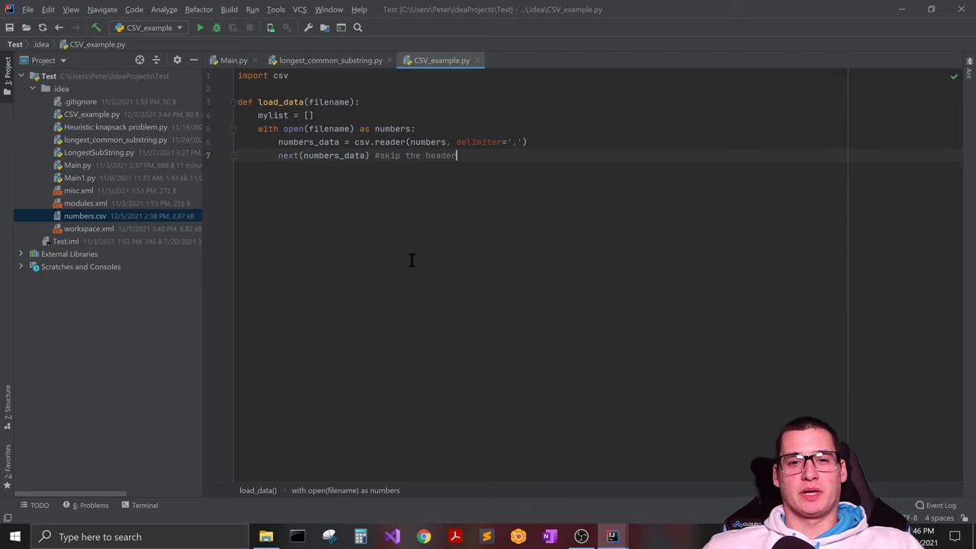
mouse_move(274, 163)
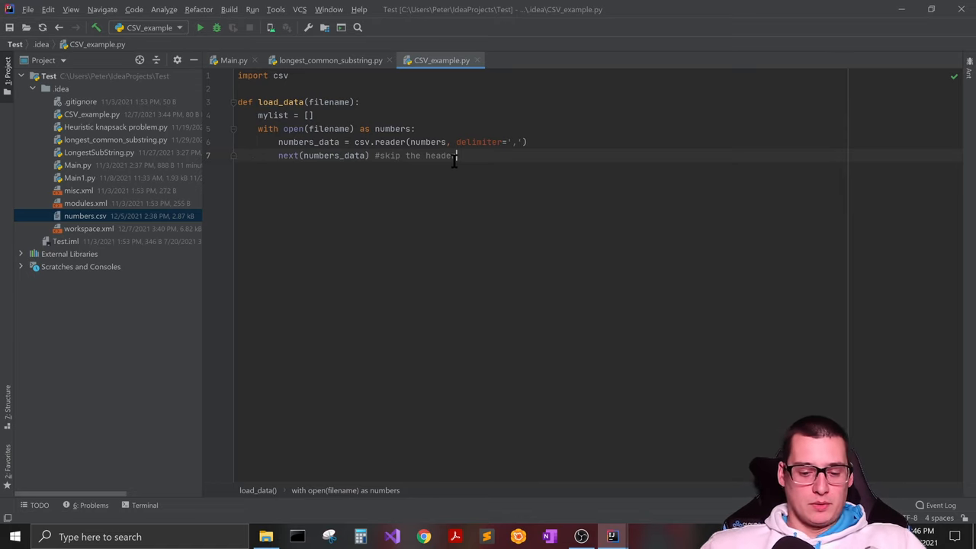
Step: Start the loop for row in numbers_data: below the header skip
key(enter)
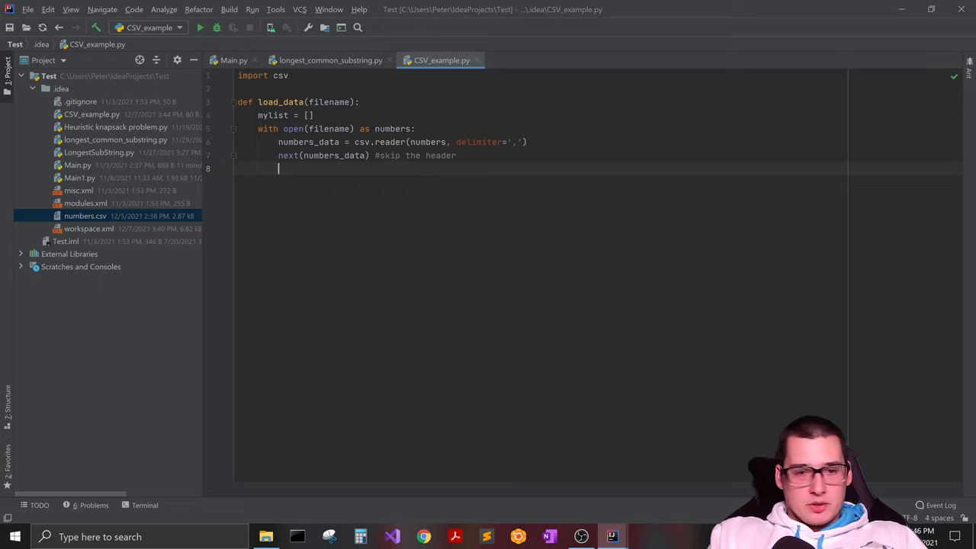
text(for)
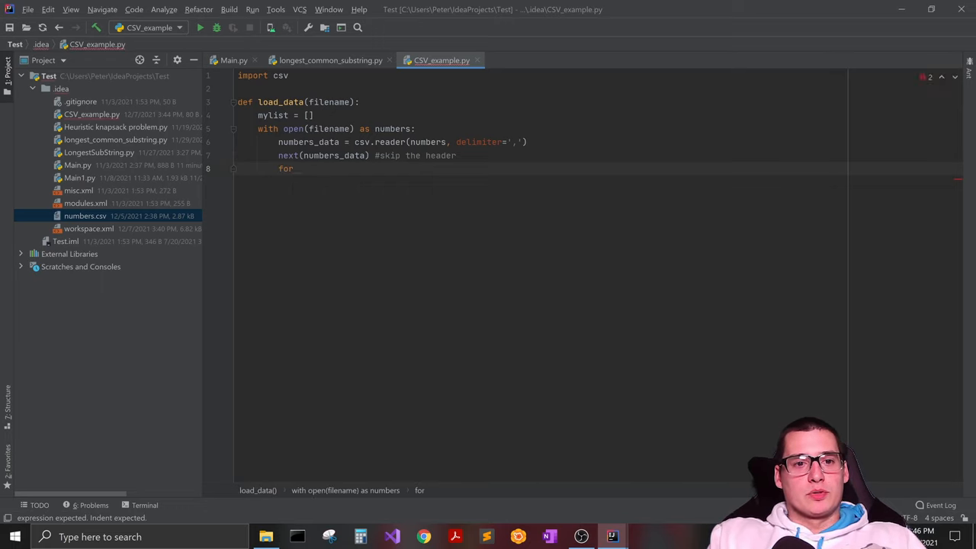
text(row in)
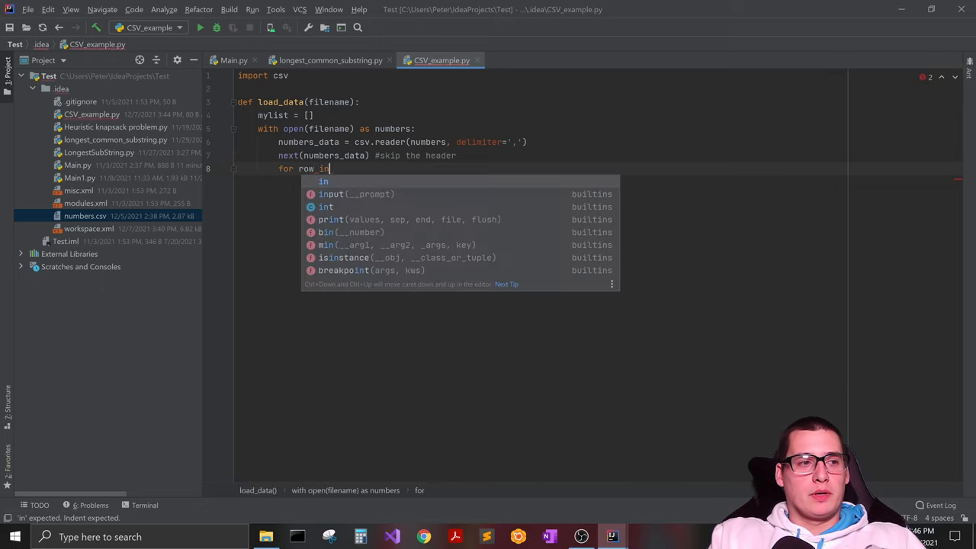
text(numbers_data:)
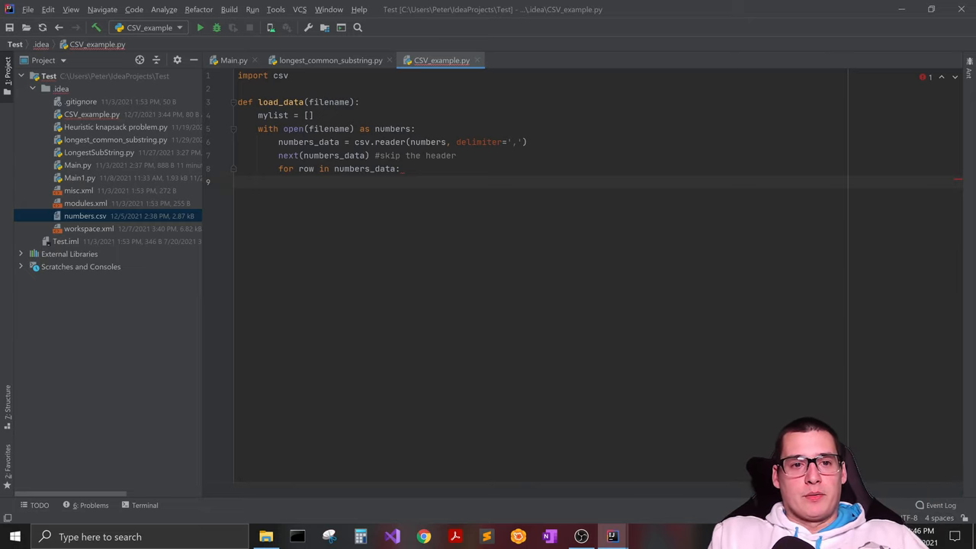
Step: Inside the loop write mylist.append(row[0])
text(mylist)
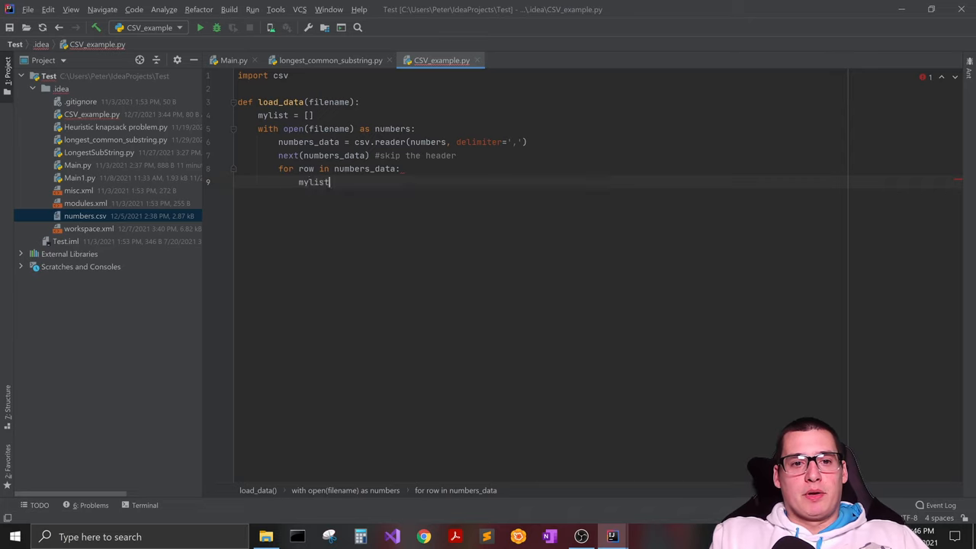
text(.append())
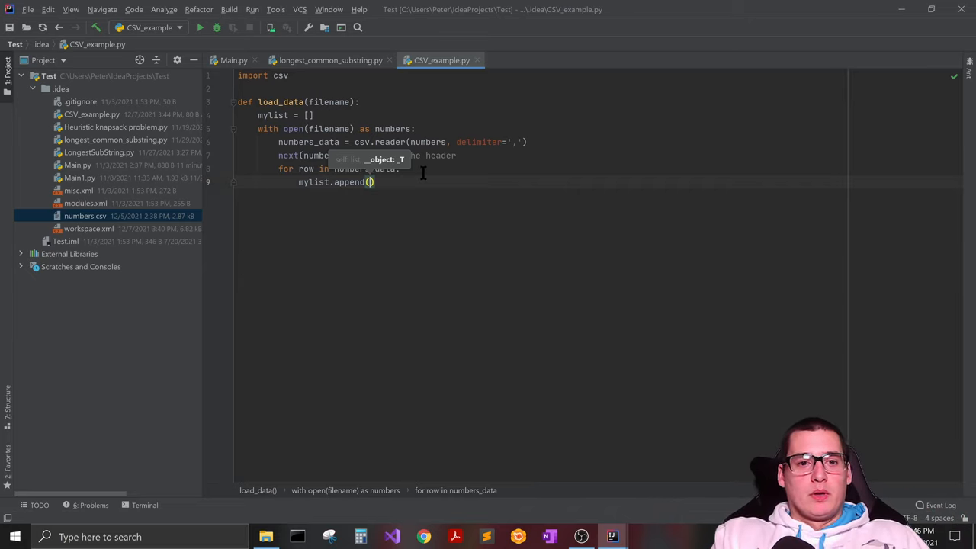
text(row)
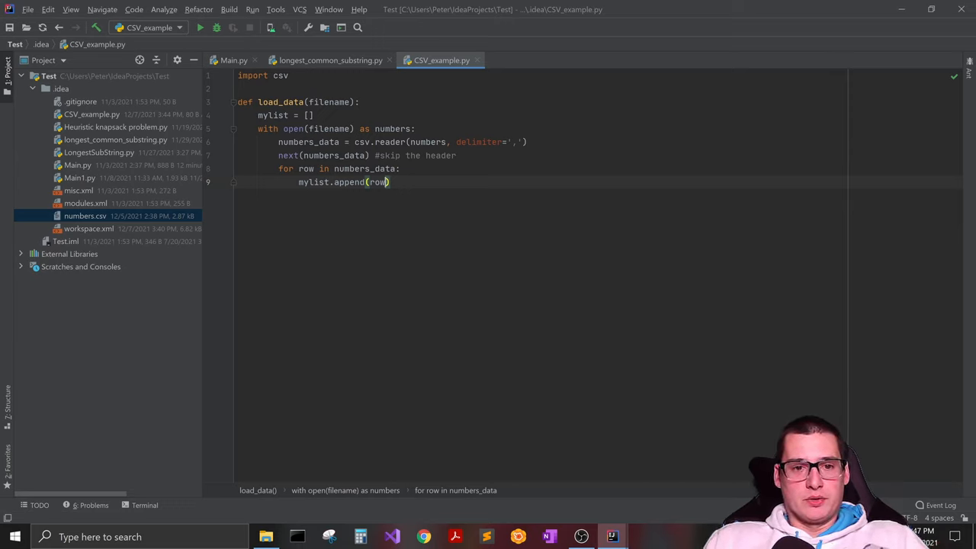
text([])
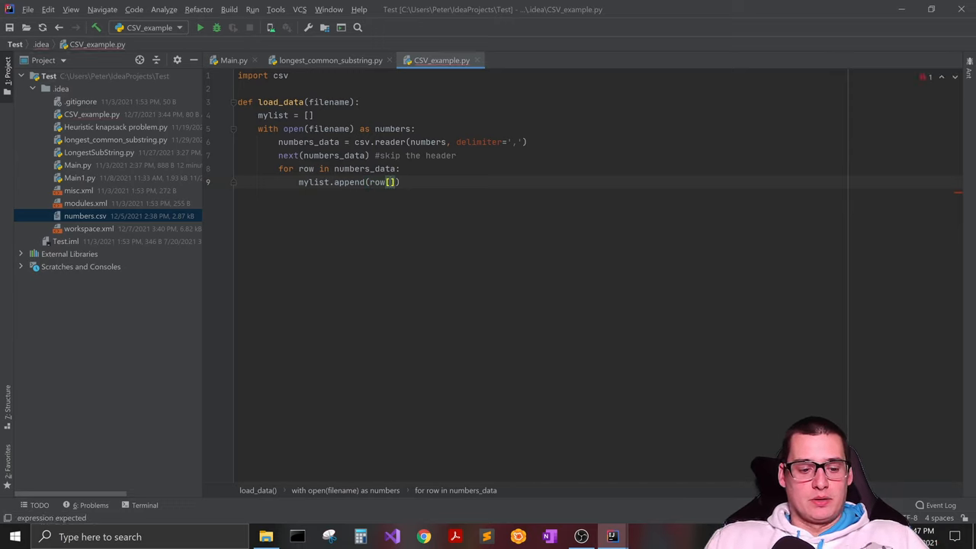
text(0)
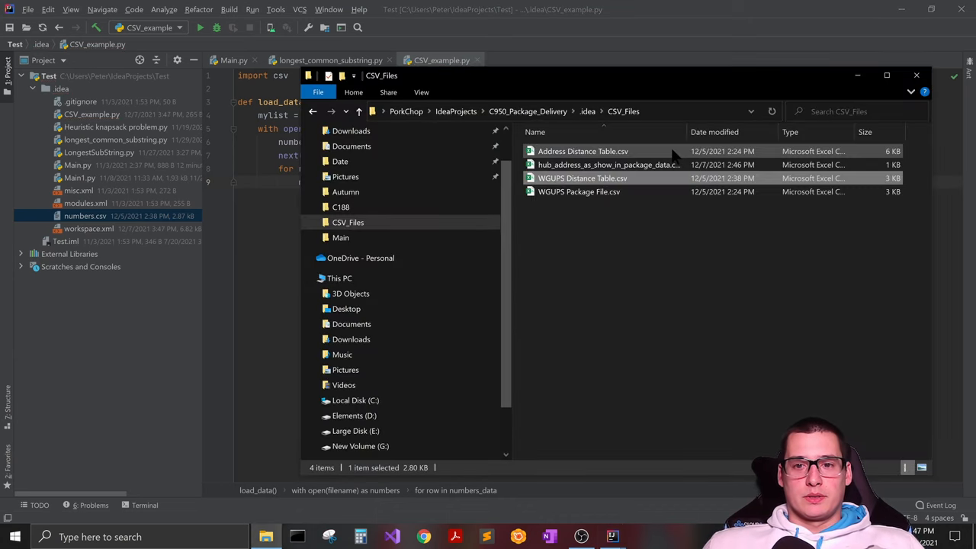
Step: Reveal numbers.csv in Explorer from the Project tree and open it in the spreadsheet program
click(915, 75)
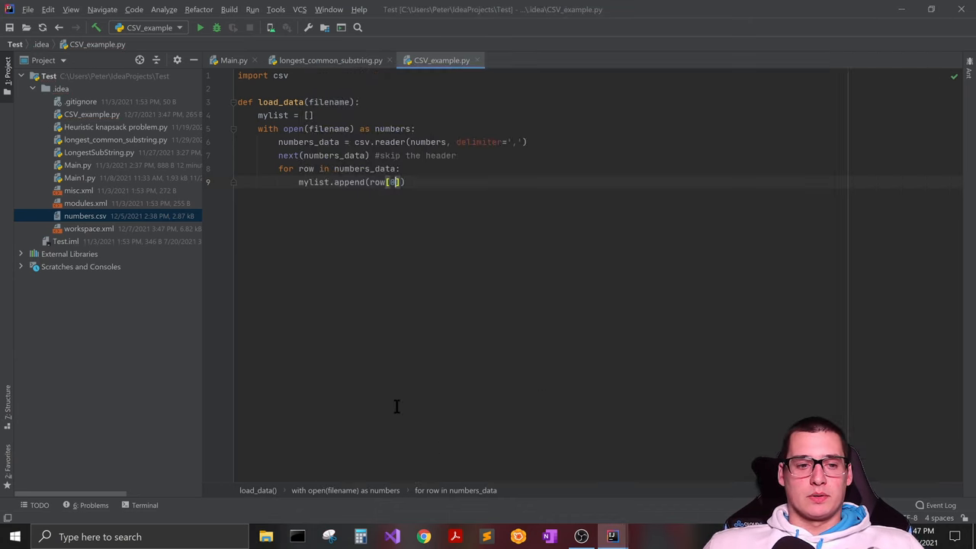
right_click(85, 216)
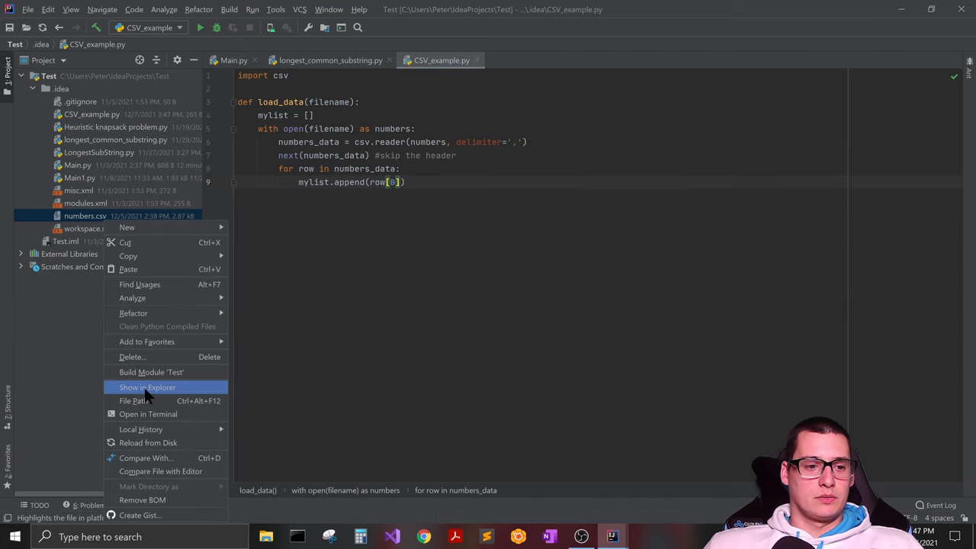
click(146, 387)
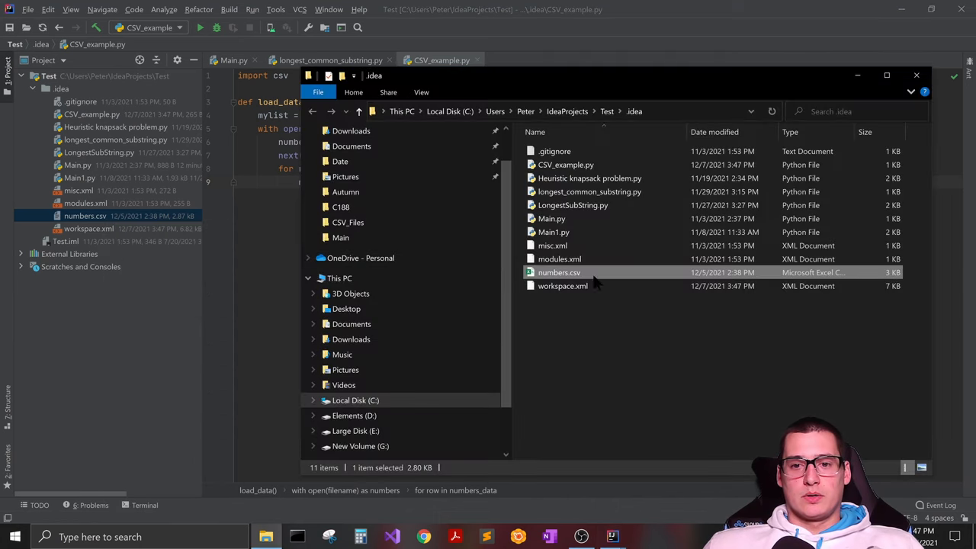
double_click(558, 272)
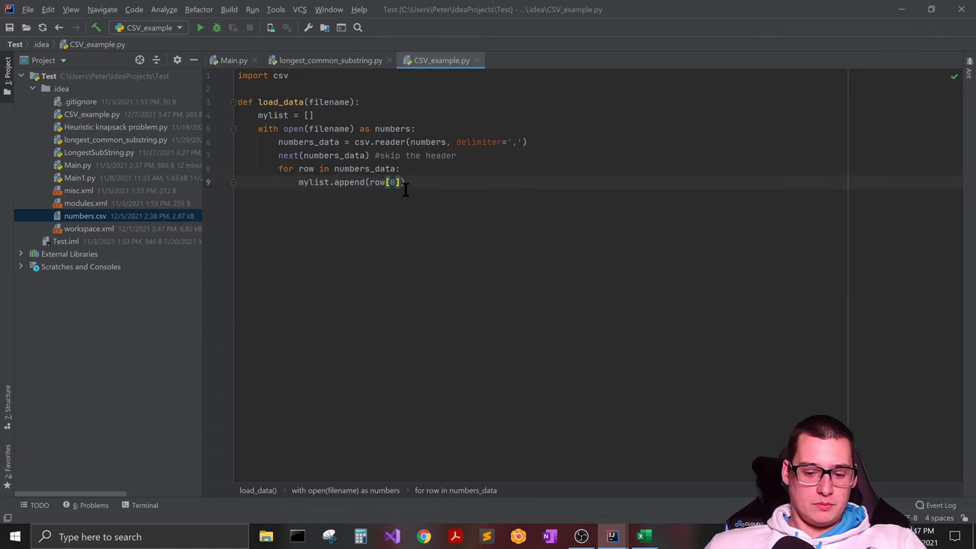
Step: Adjust the row[0] index in the append line and scroll across the numbers data in Excel
key(BackSpace)
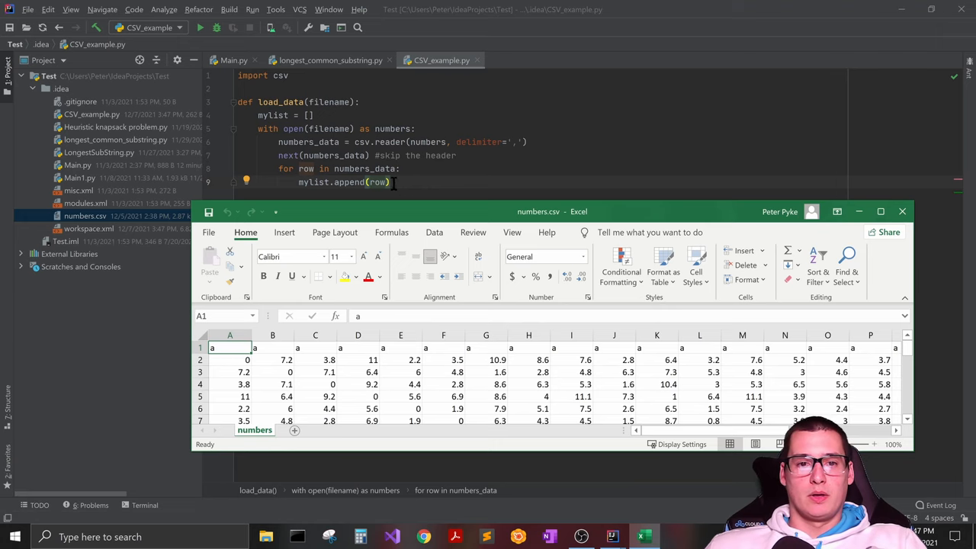
click(228, 359)
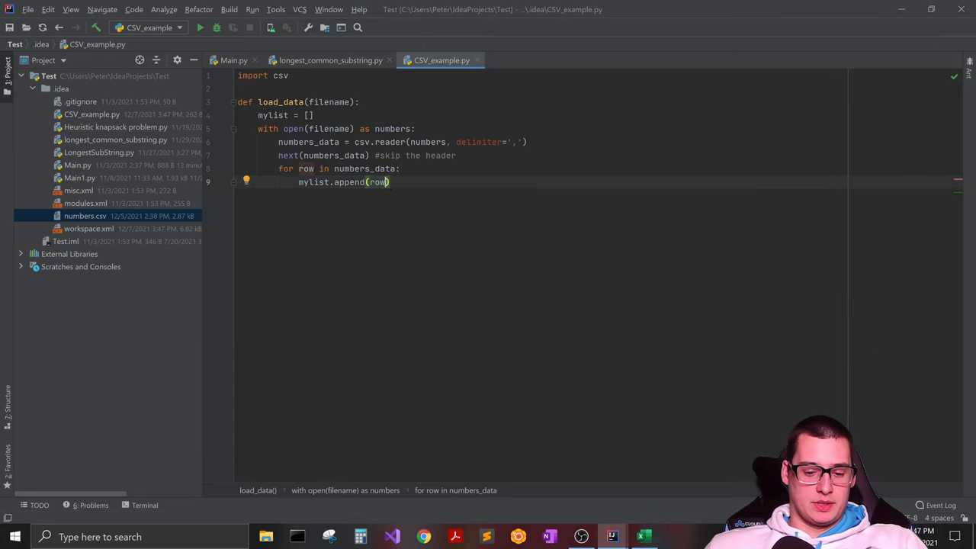
text([0])
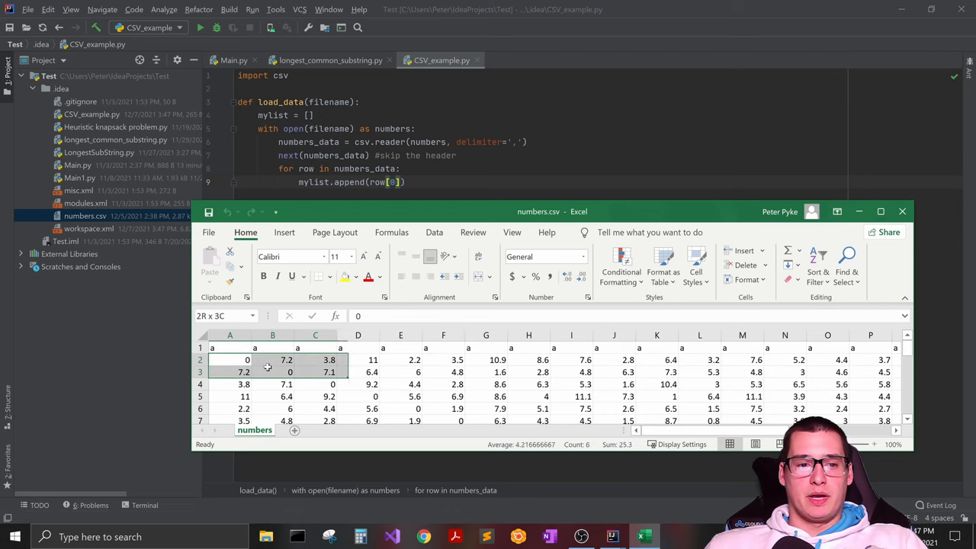
click(229, 360)
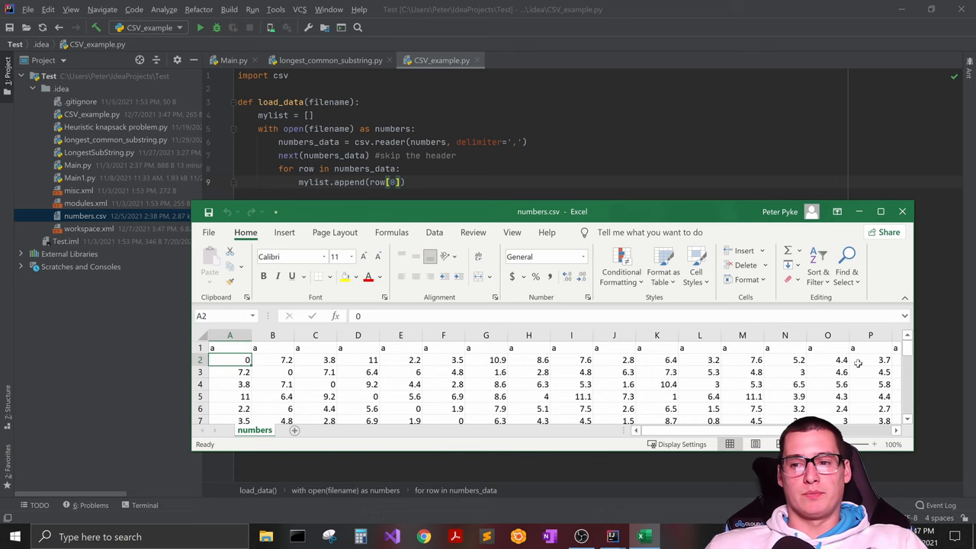
scroll(right, 3)
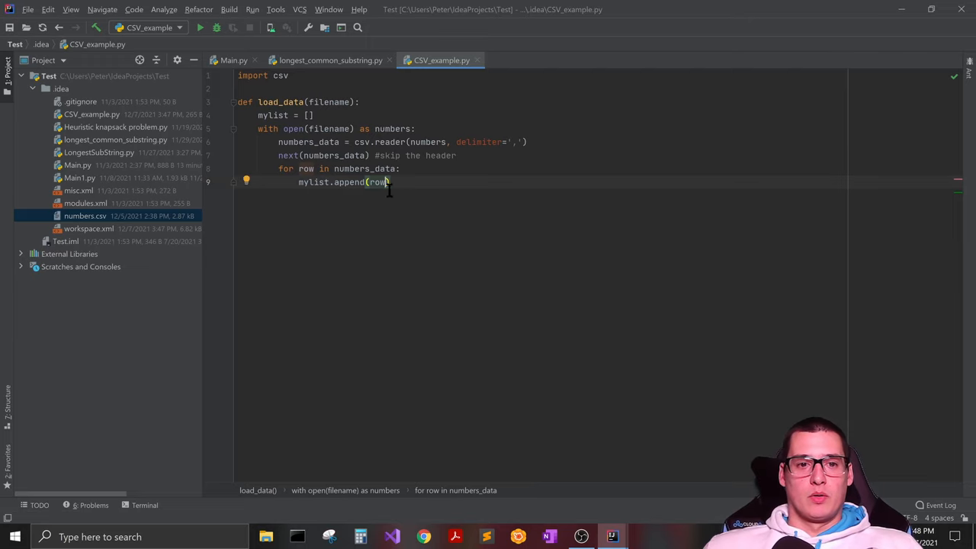
Step: Close mylist.append(row) and end load_data with return mylist
text())
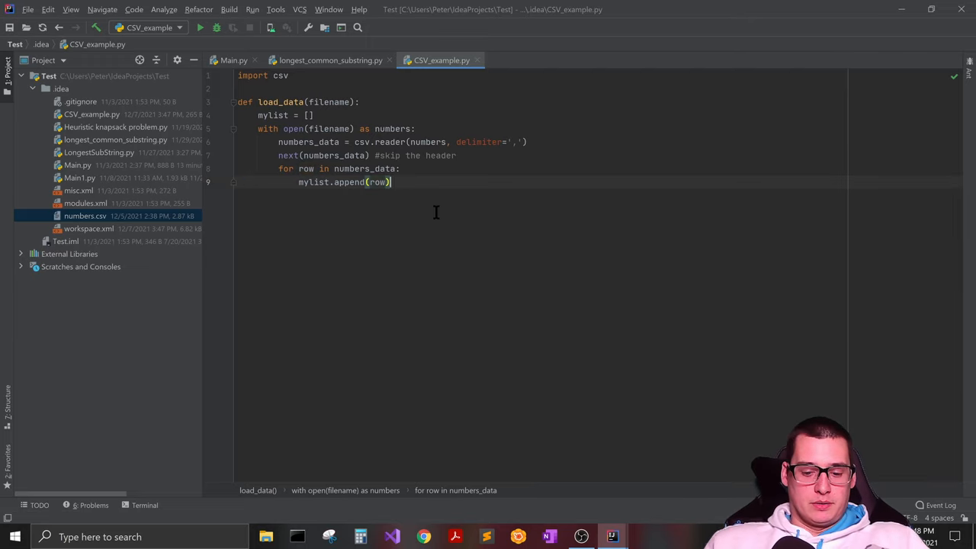
text(ru)
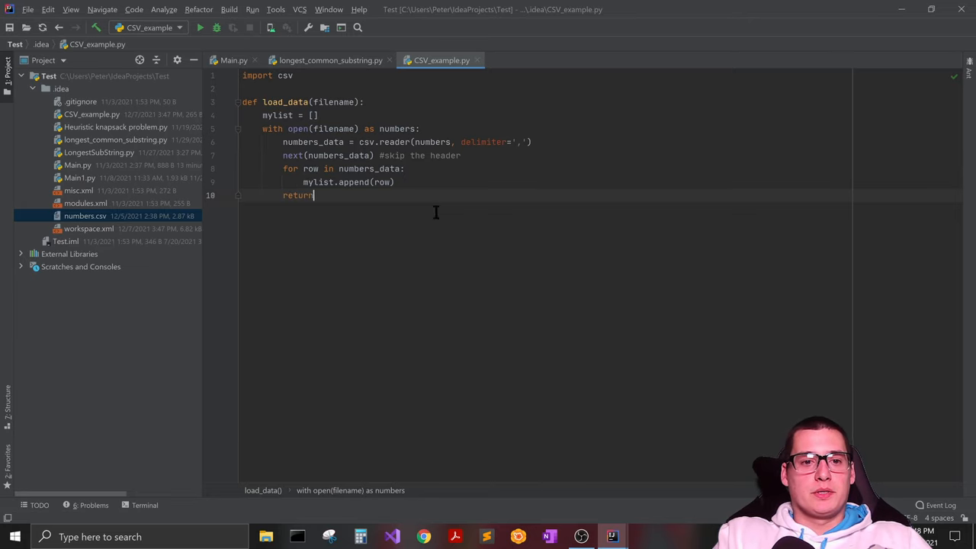
text(mylist)
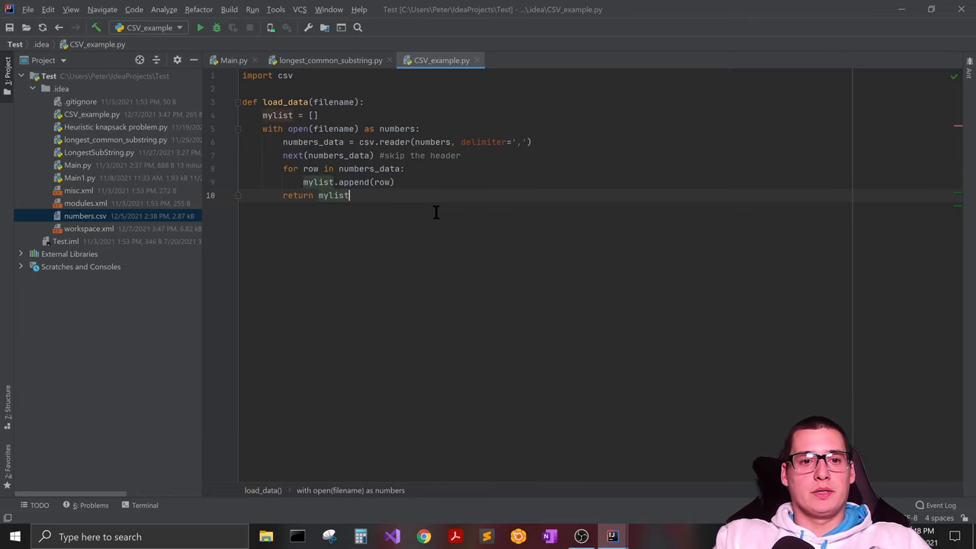
key(Enter)
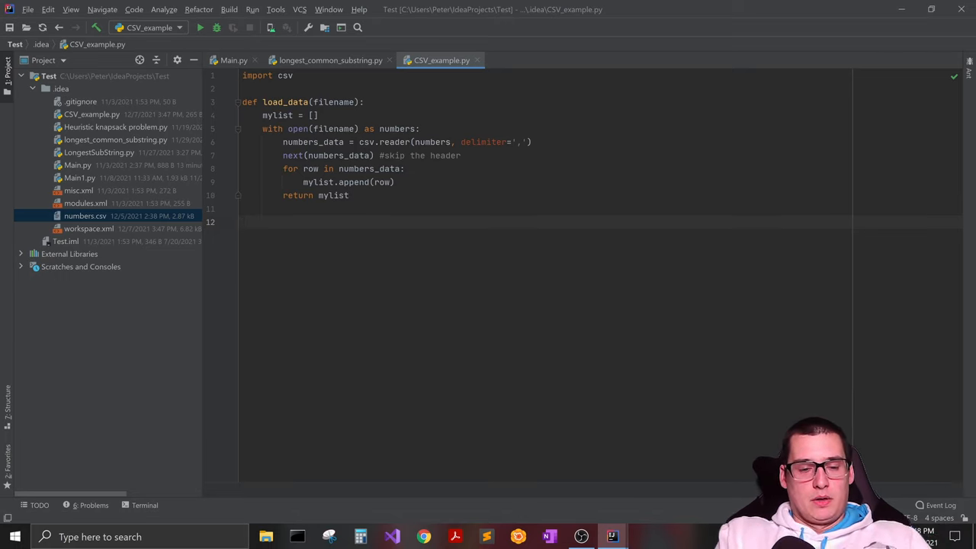
Step: Call new_list = load_data('numbers.csv') below the function
text(n)
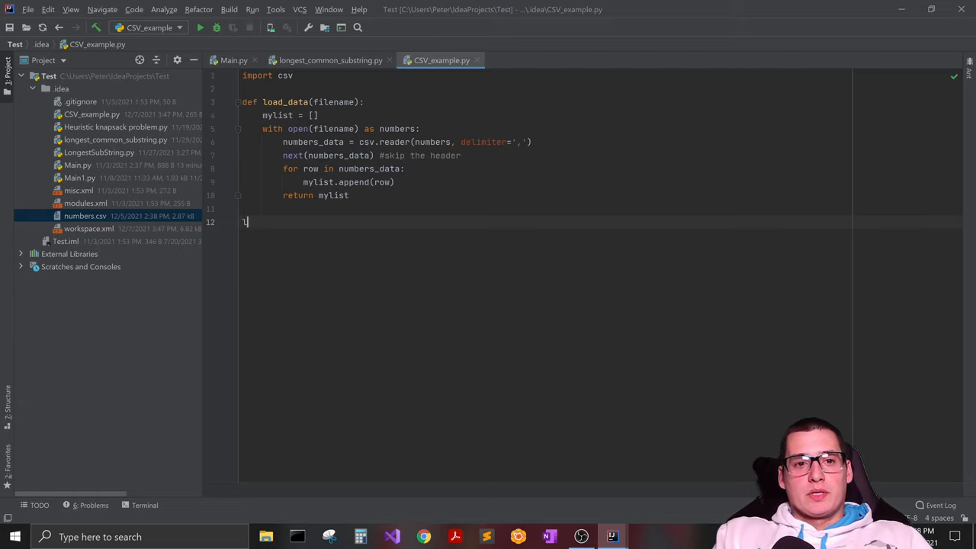
text(load_data)
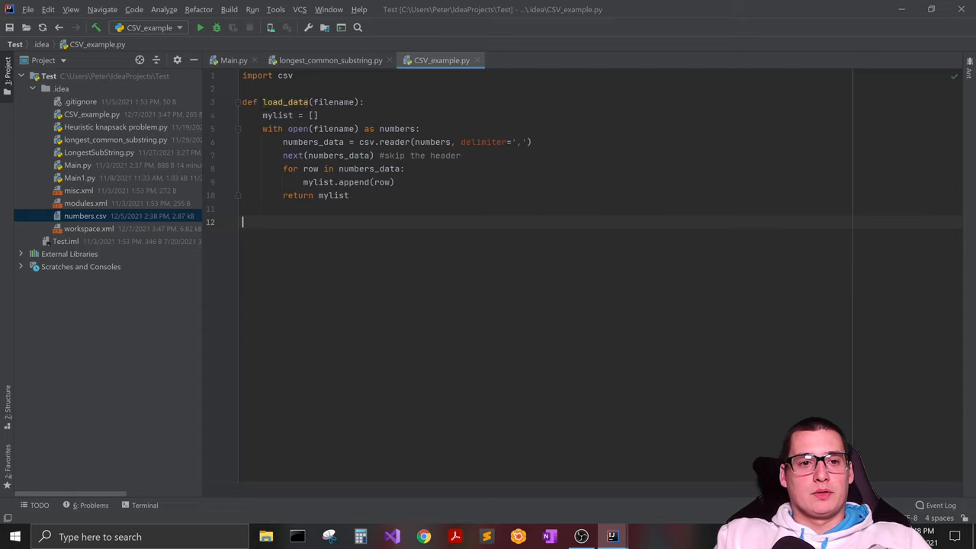
text(new_li)
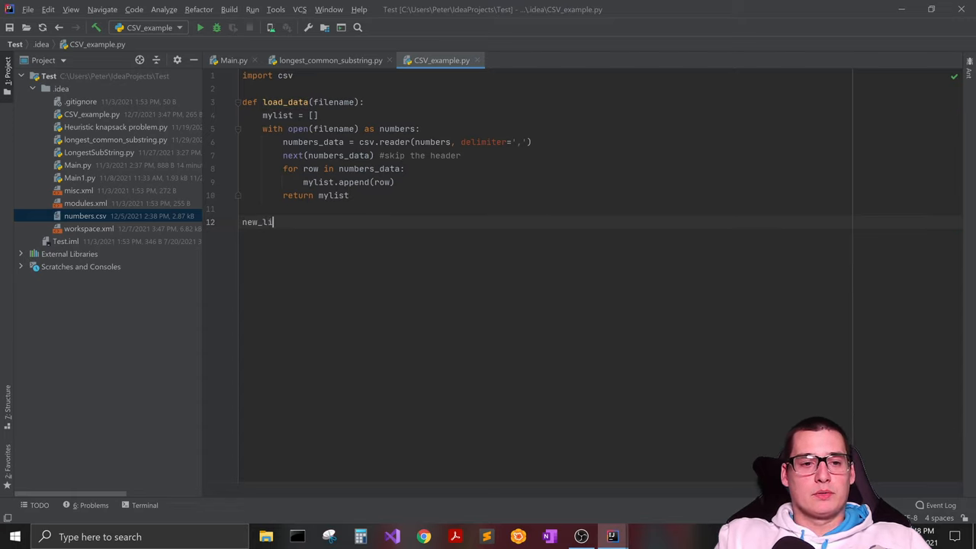
text(st =)
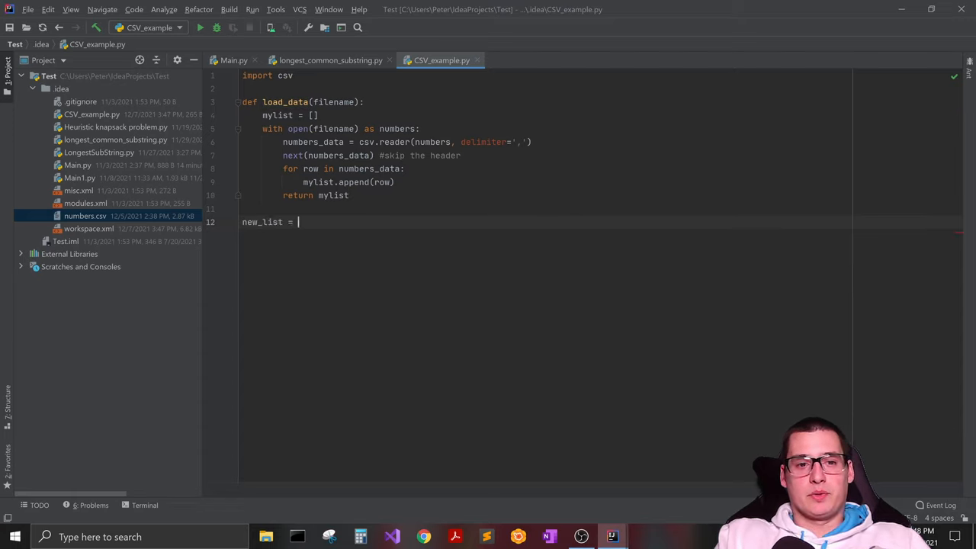
text(load_data(')
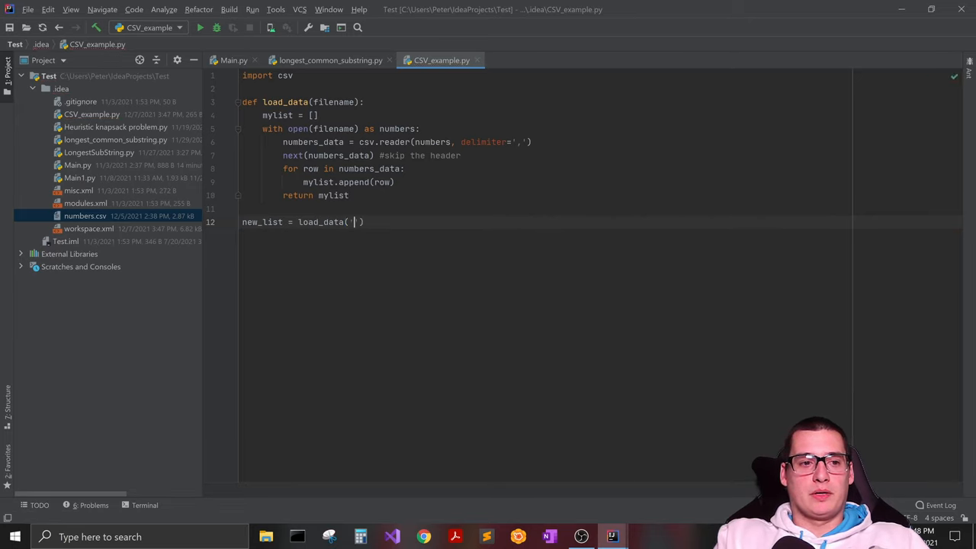
text(numbers.csv)
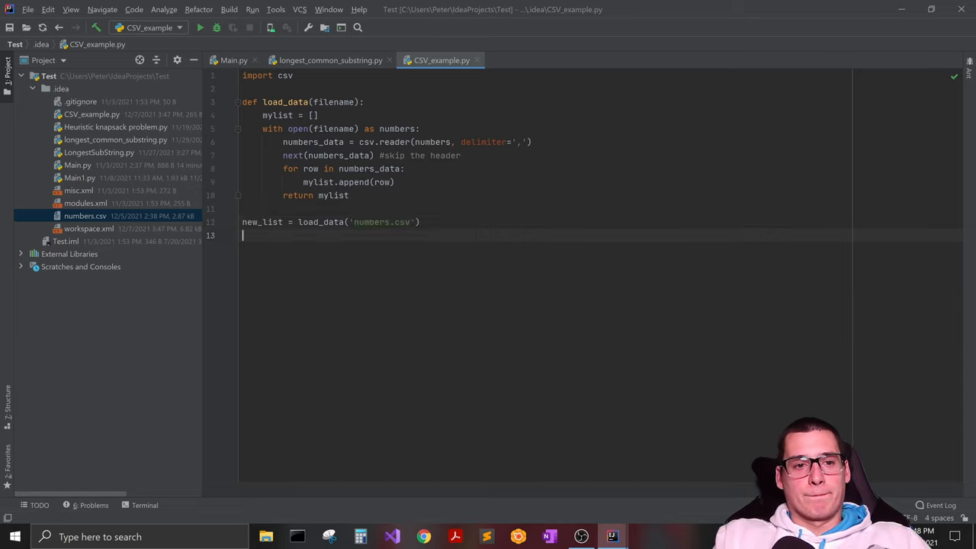
Step: Loop for row in new_list: and print(row) for each row
text(new_list)
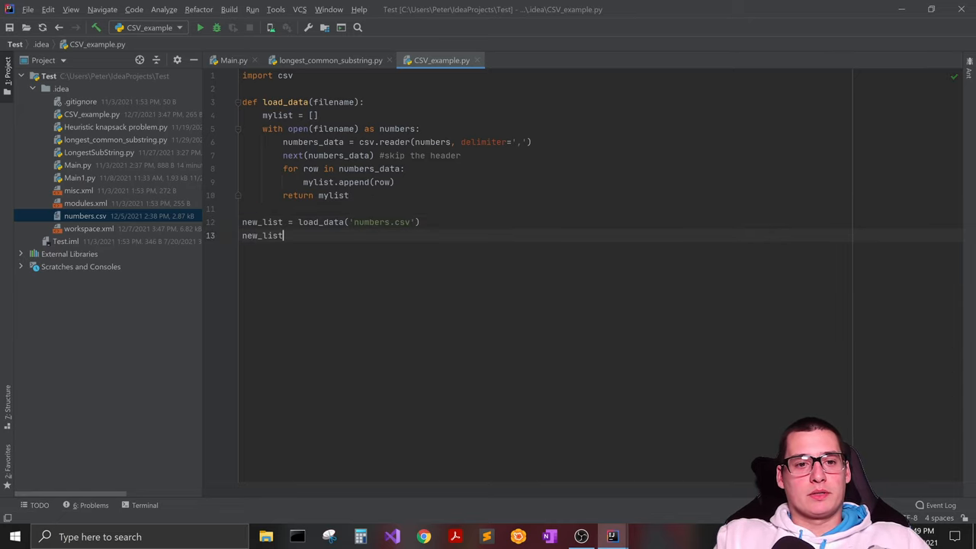
text(.)
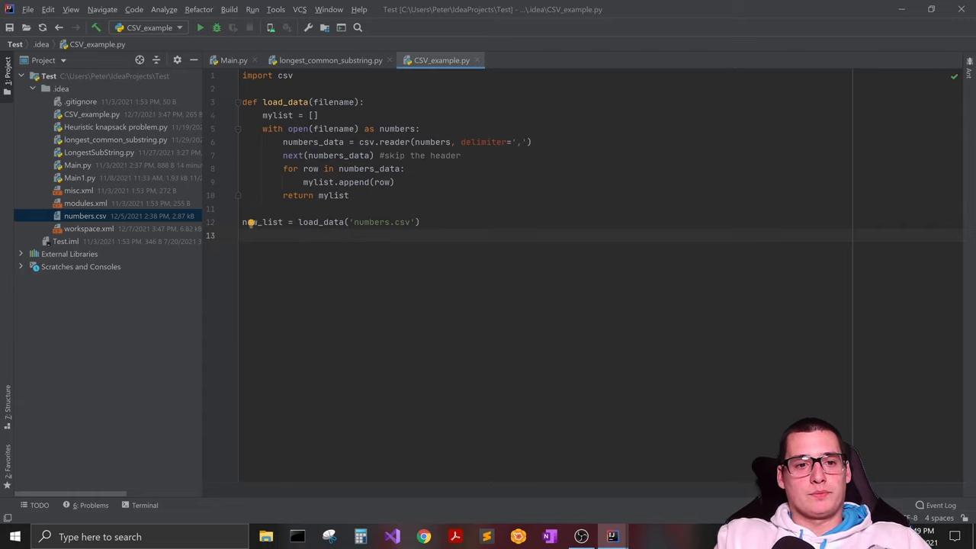
text(for row in new_list)
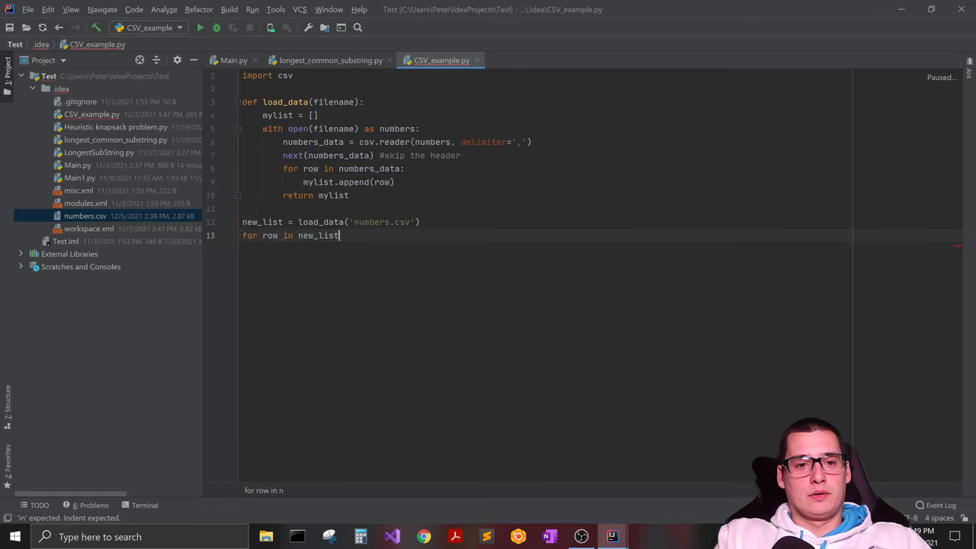
text(print)
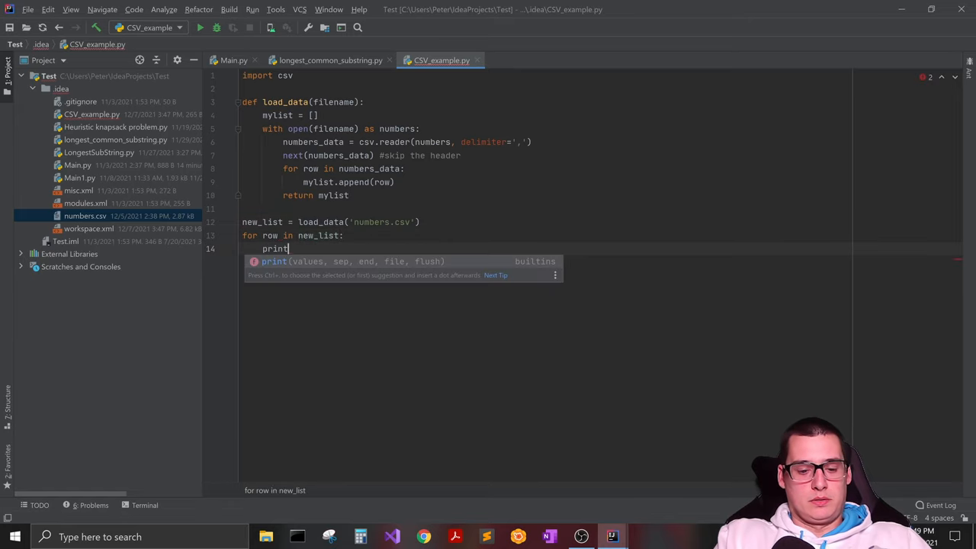
text((row))
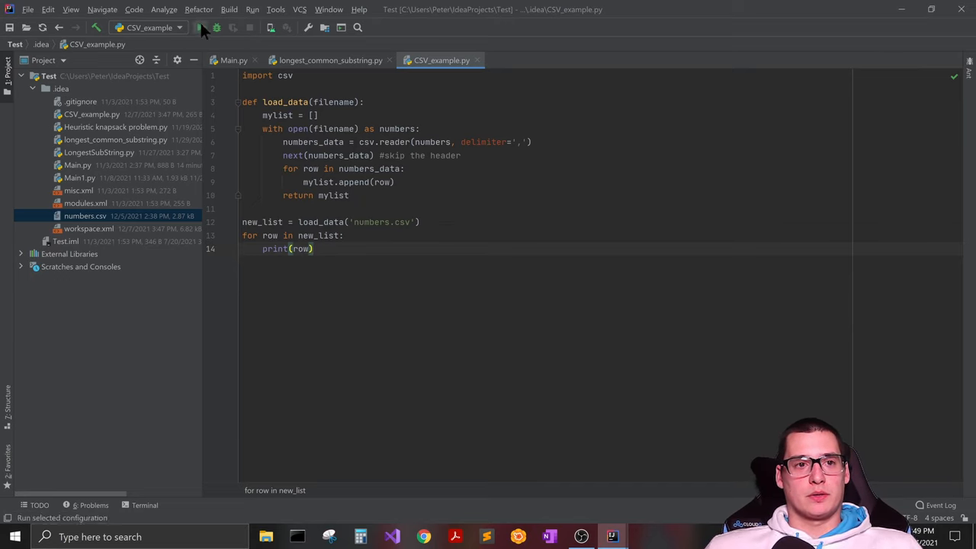
Step: Run CSV_example.py to print each CSV row as a list, then use a numbers.csv context action
click(200, 27)
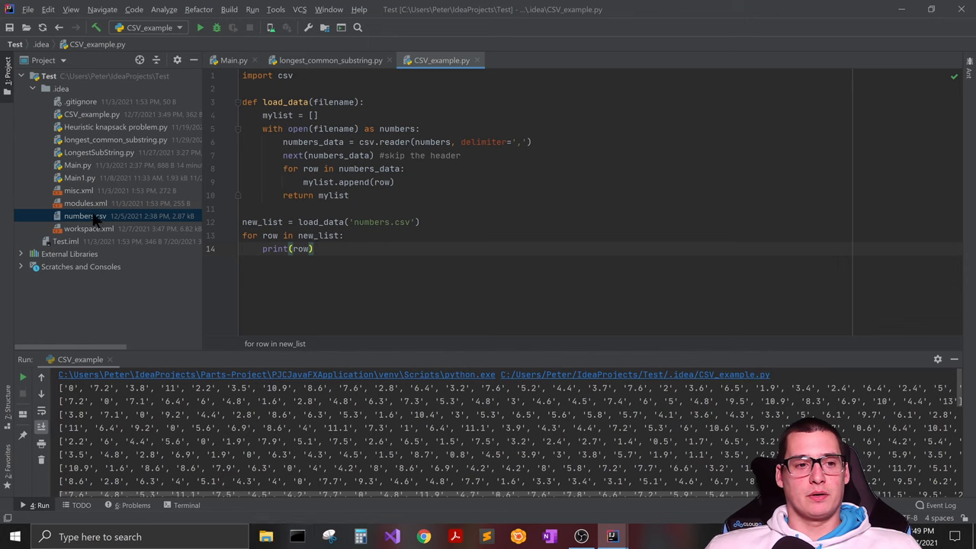
right_click(84, 216)
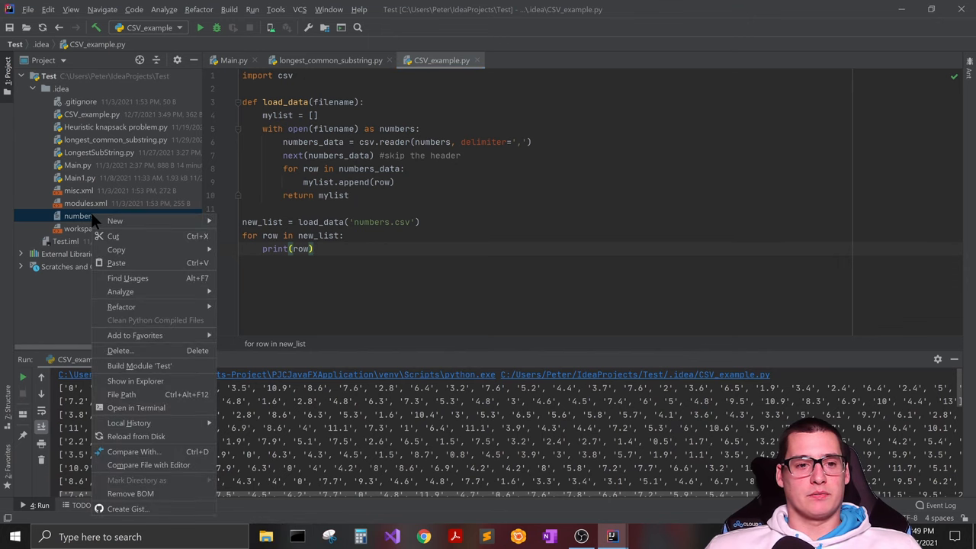
mouse_move(140, 366)
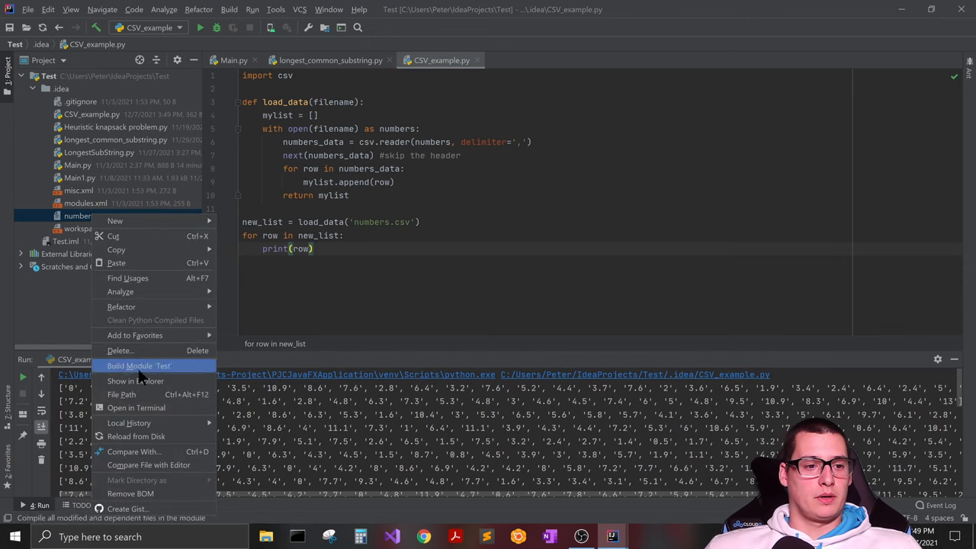
click(409, 255)
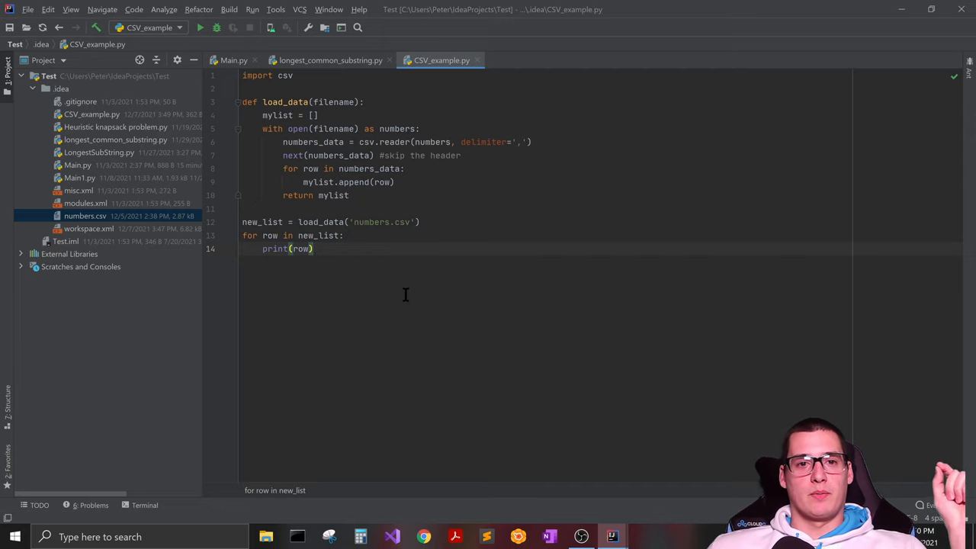
mouse_move(374, 333)
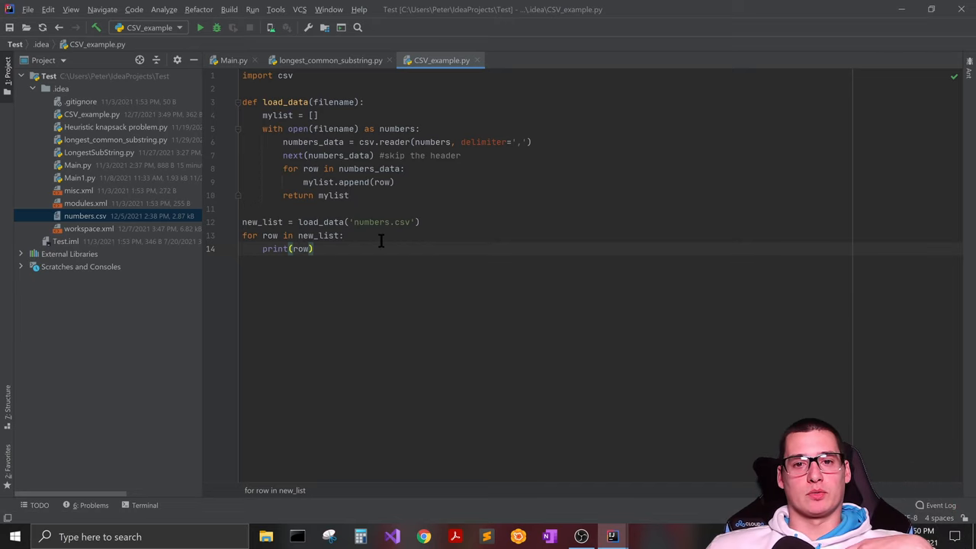
mouse_move(341, 342)
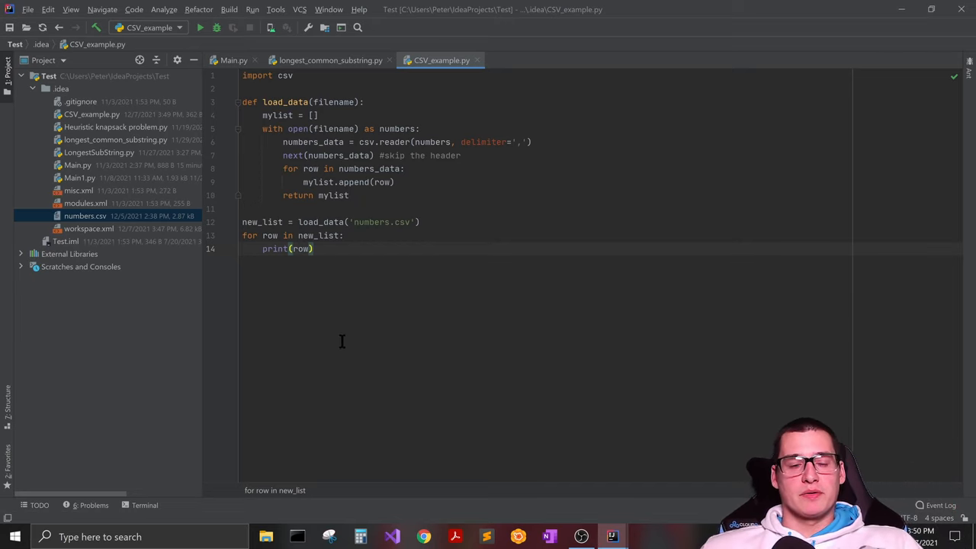
mouse_move(424, 346)
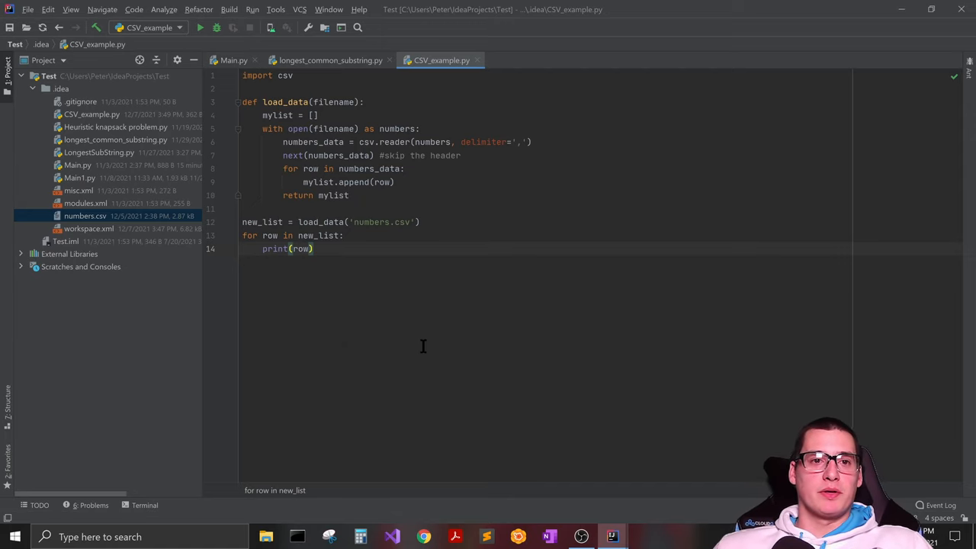